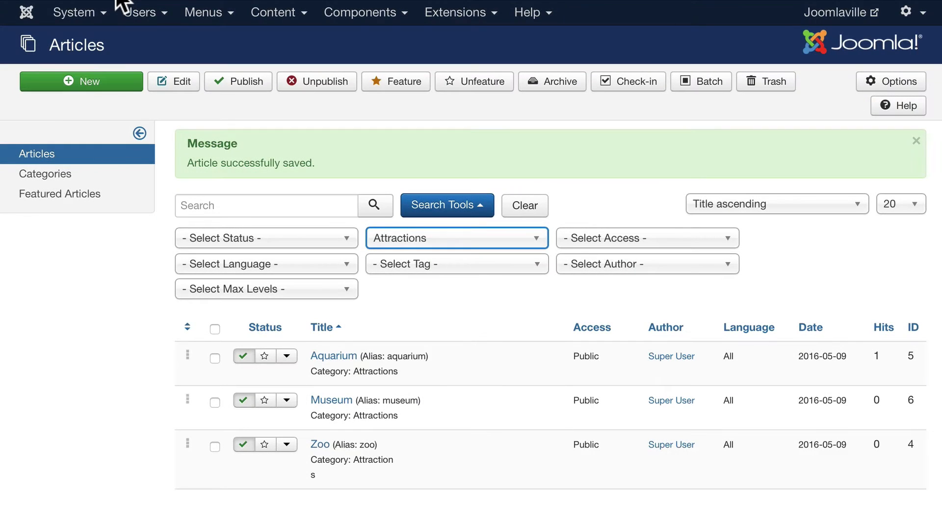
{"action": "mouse_move", "coordinate": [127, 35]}
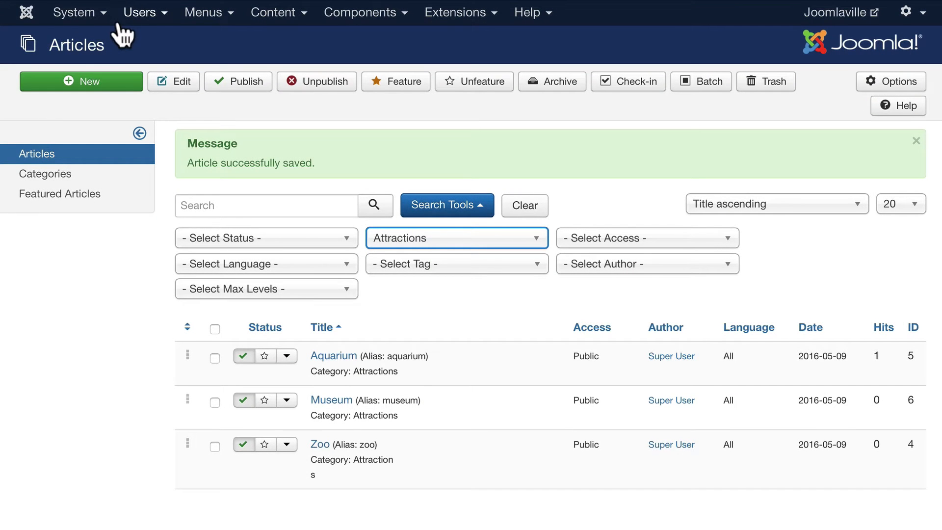
{"action": "mouse_move", "coordinate": [123, 33]}
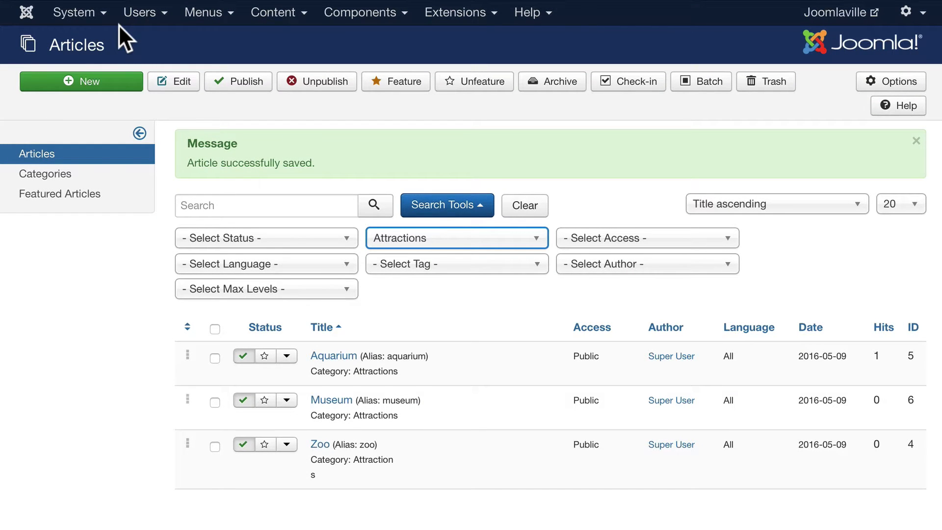
{"action": "mouse_move", "coordinate": [246, 81]}
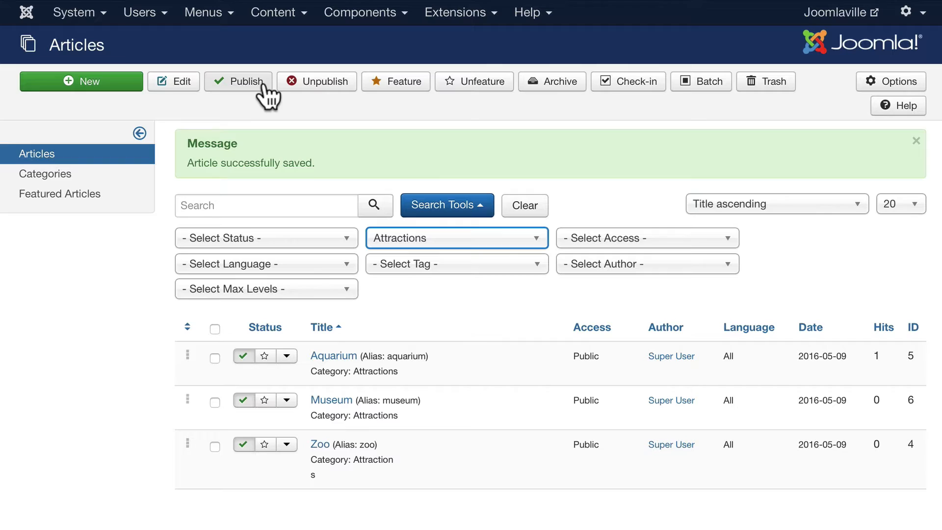
{"action": "mouse_move", "coordinate": [255, 111]}
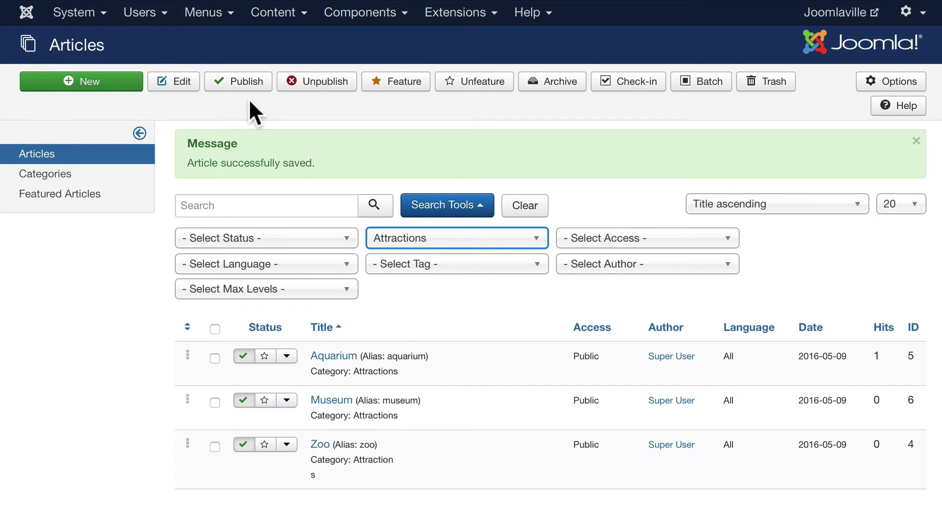
{"action": "mouse_move", "coordinate": [891, 81]}
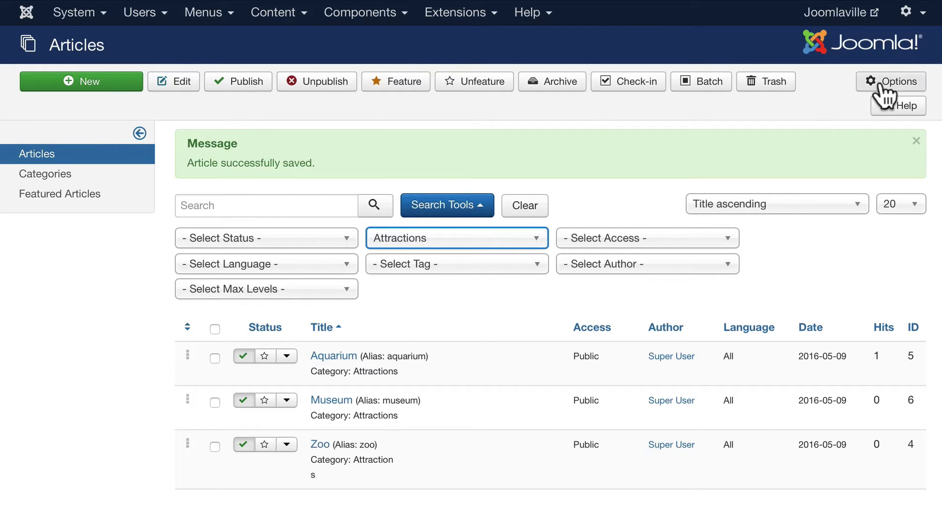
Step: Bring up the Articles: Options page from the Articles manager toolbar and look over its layout settings
{"action": "left_click", "coordinate": [890, 81]}
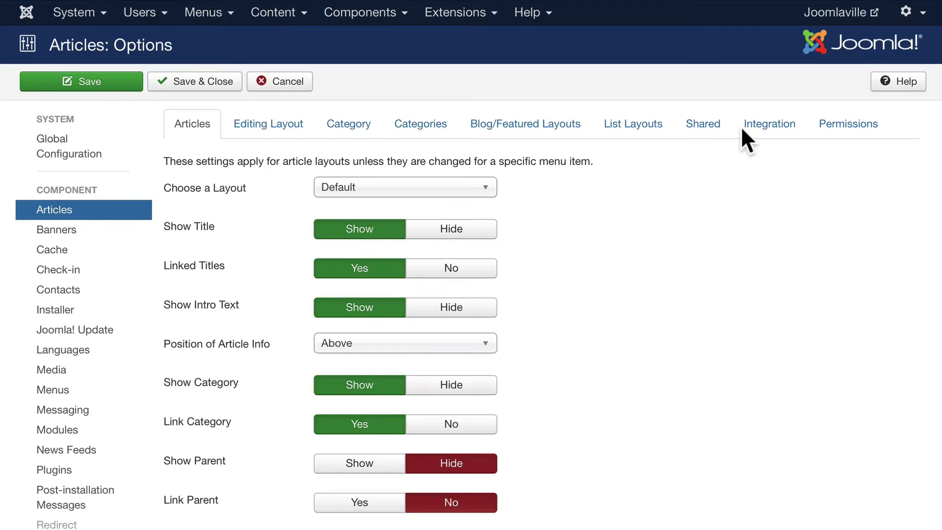
{"action": "mouse_move", "coordinate": [665, 174]}
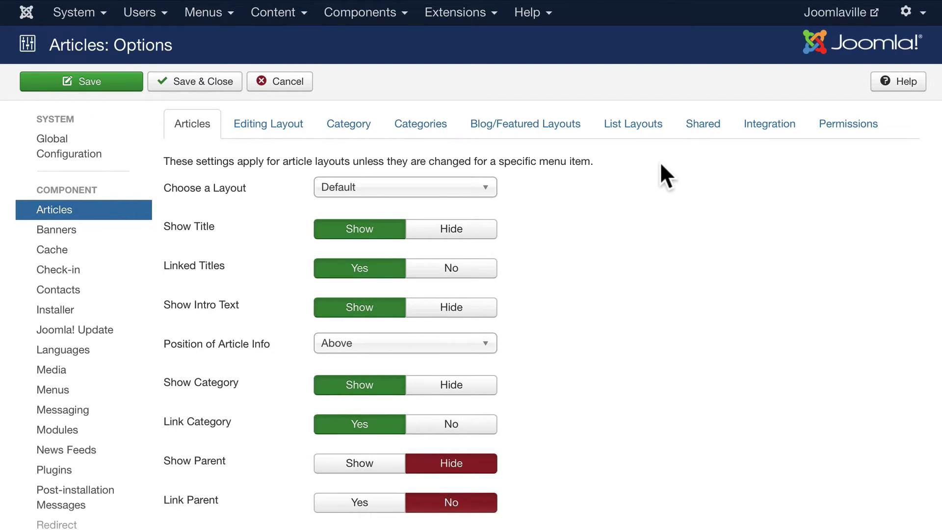
{"action": "mouse_move", "coordinate": [589, 187]}
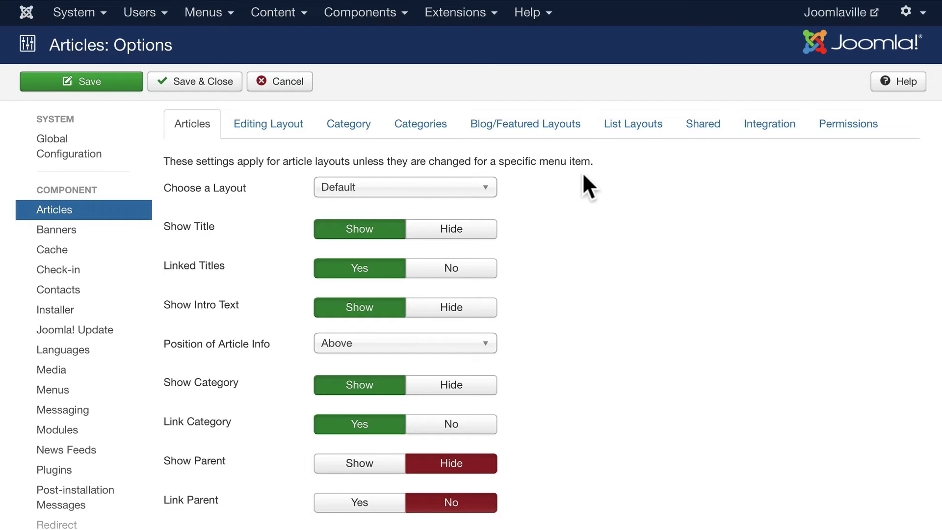
{"action": "scroll", "scroll_direction": "down", "scroll_amount": 3}
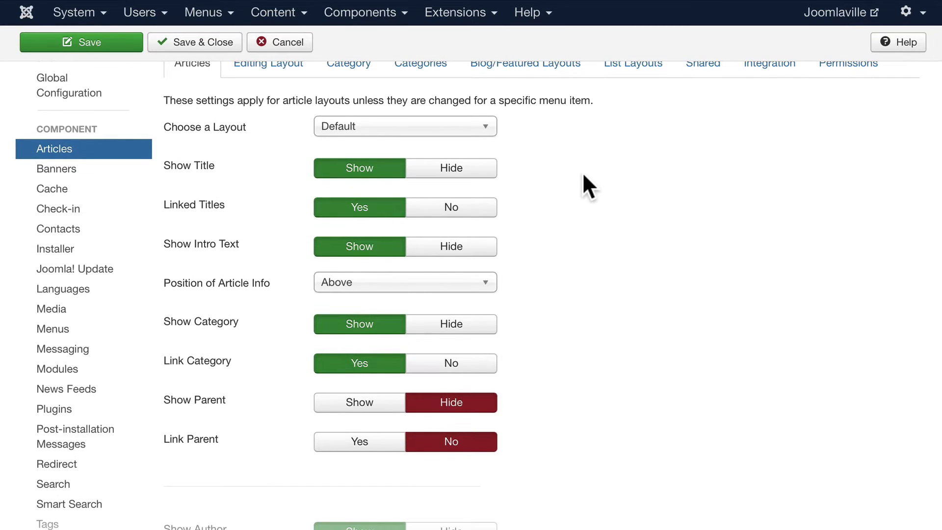
{"action": "scroll", "scroll_direction": "up", "scroll_amount": 3}
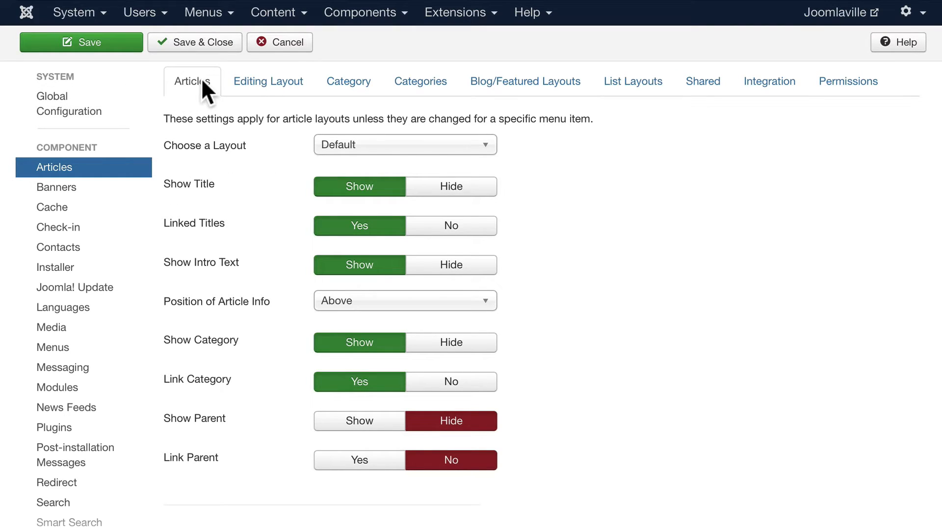
{"action": "left_click", "coordinate": [404, 145]}
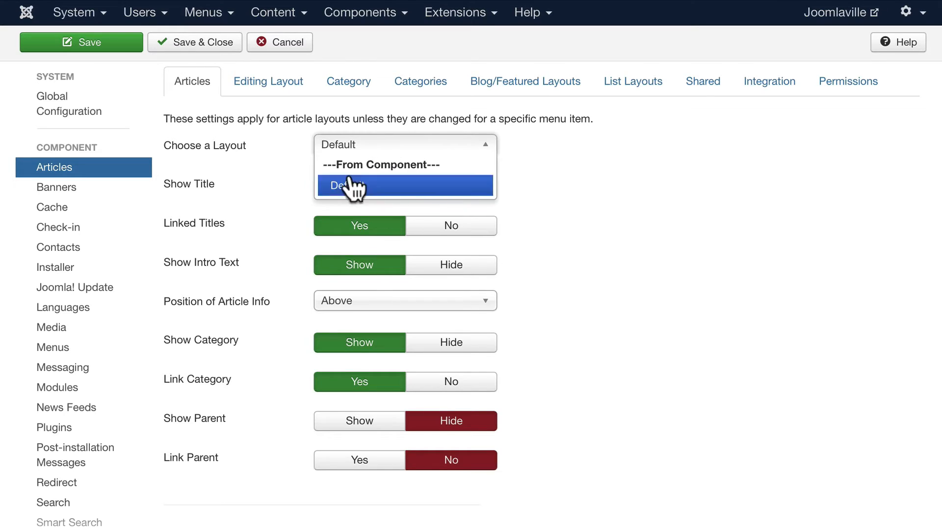
{"action": "mouse_move", "coordinate": [421, 185]}
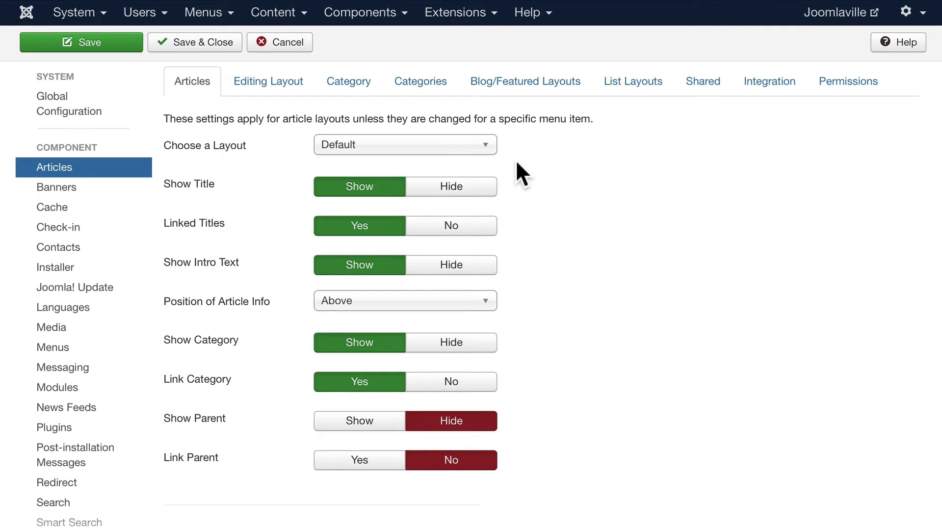
{"action": "mouse_move", "coordinate": [521, 191]}
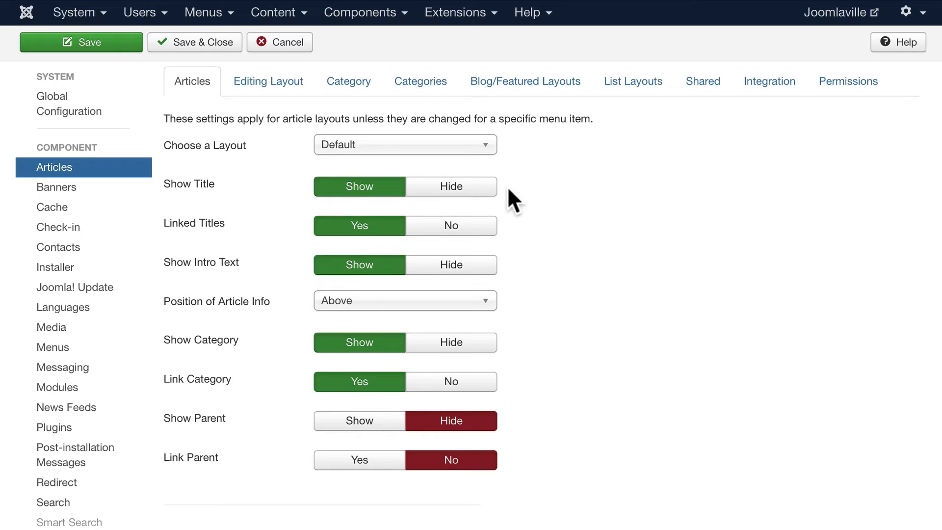
{"action": "mouse_move", "coordinate": [507, 238]}
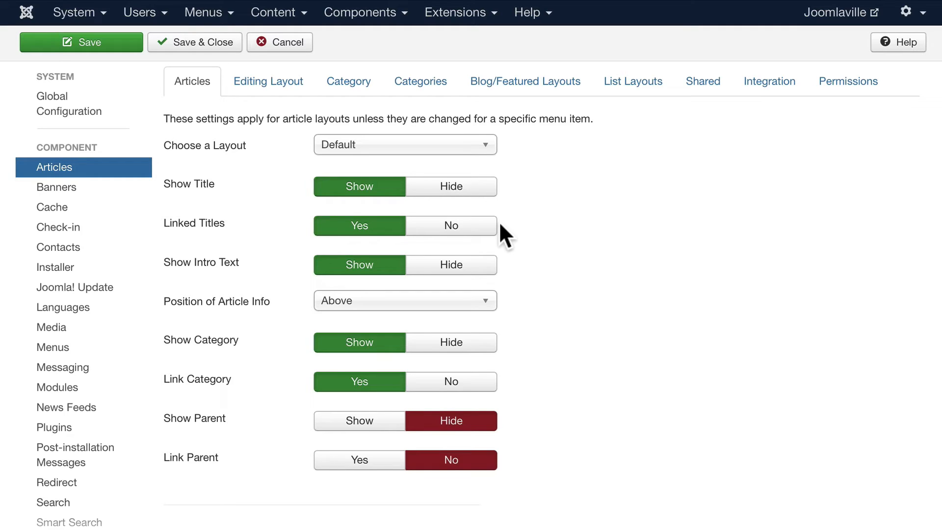
{"action": "mouse_move", "coordinate": [502, 273]}
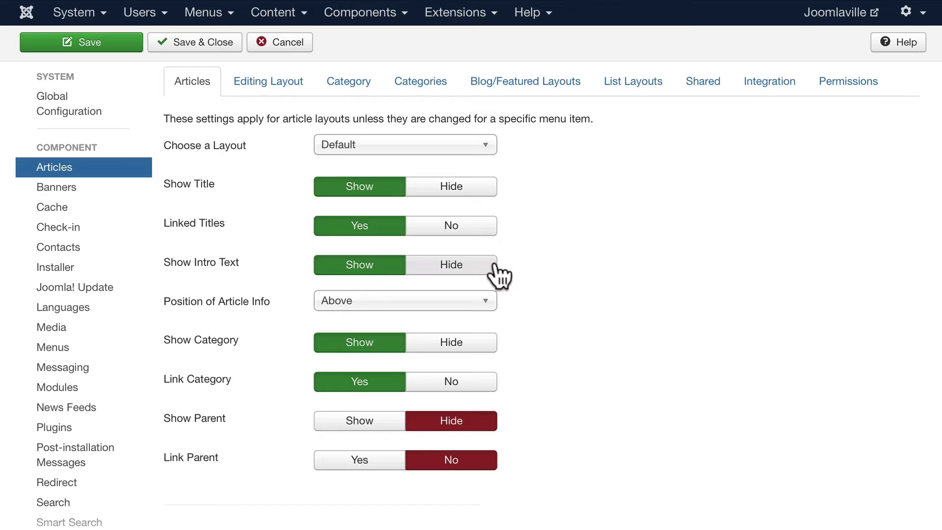
{"action": "mouse_move", "coordinate": [493, 282]}
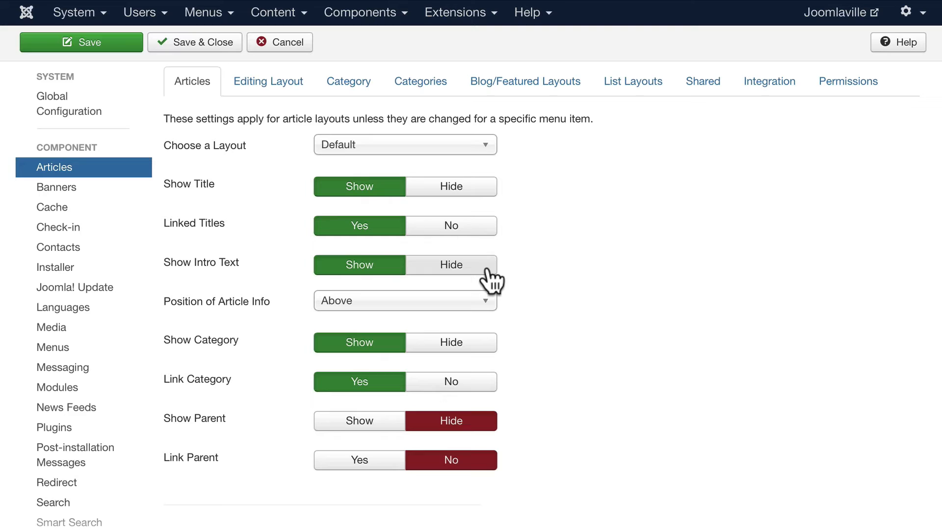
{"action": "mouse_move", "coordinate": [399, 282]}
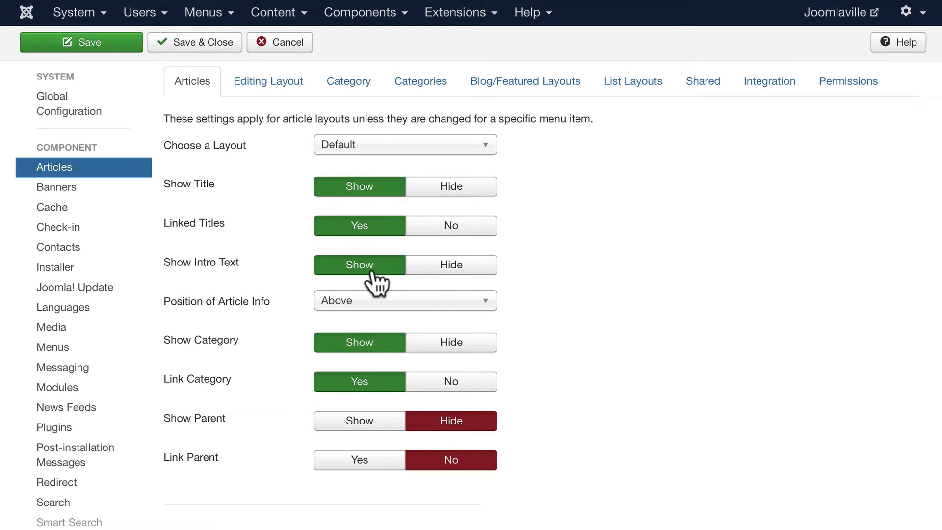
{"action": "mouse_move", "coordinate": [315, 280]}
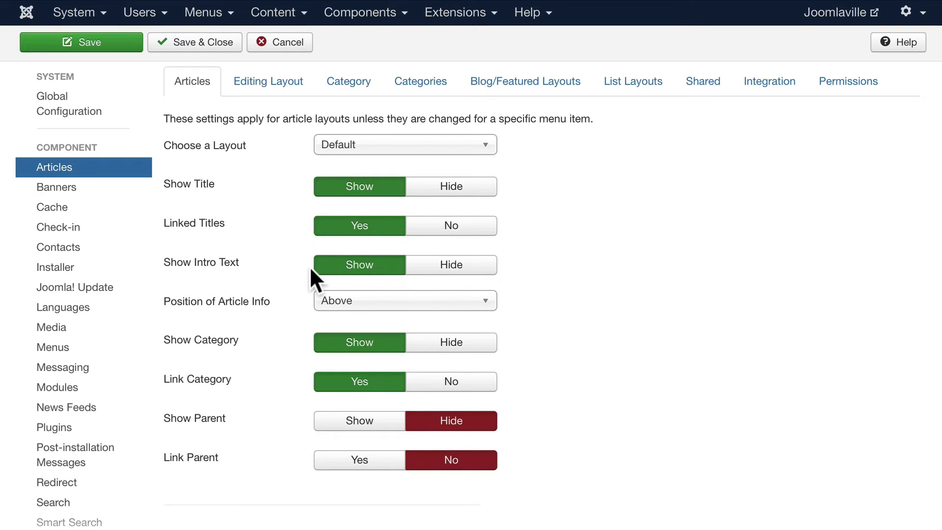
{"action": "scroll", "scroll_direction": "down", "scroll_amount": 3}
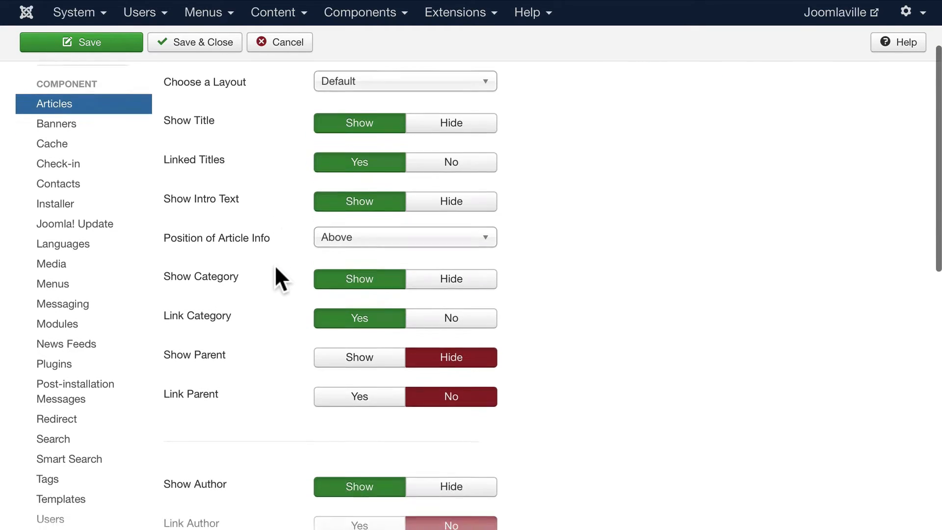
{"action": "mouse_move", "coordinate": [234, 237]}
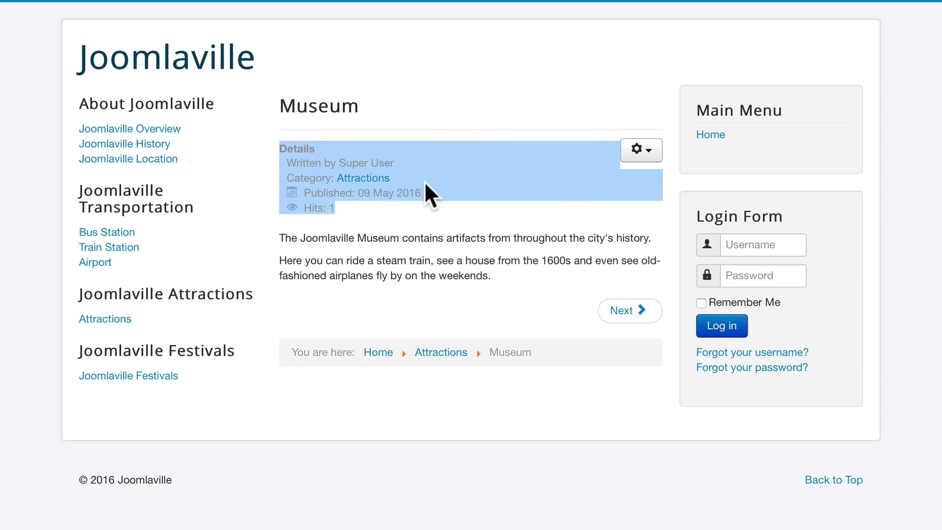
{"action": "mouse_move", "coordinate": [456, 284]}
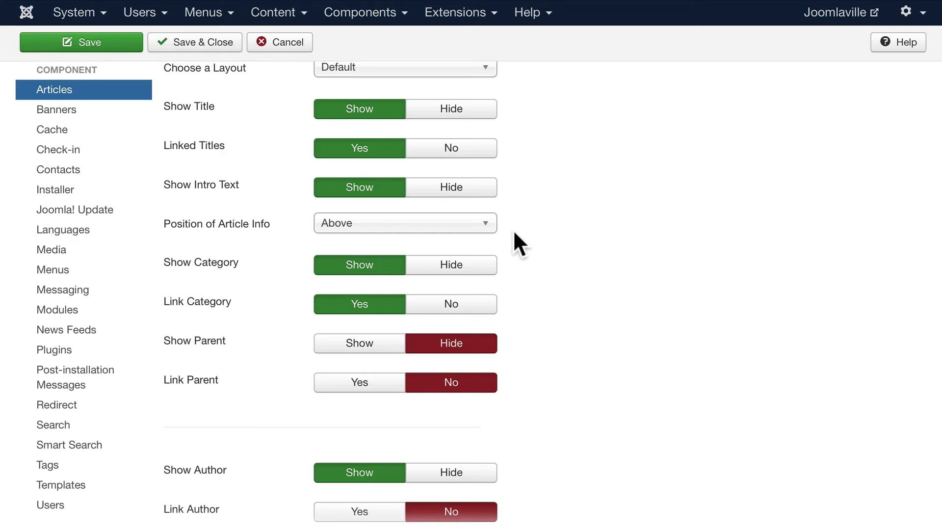
{"action": "mouse_move", "coordinate": [592, 252]}
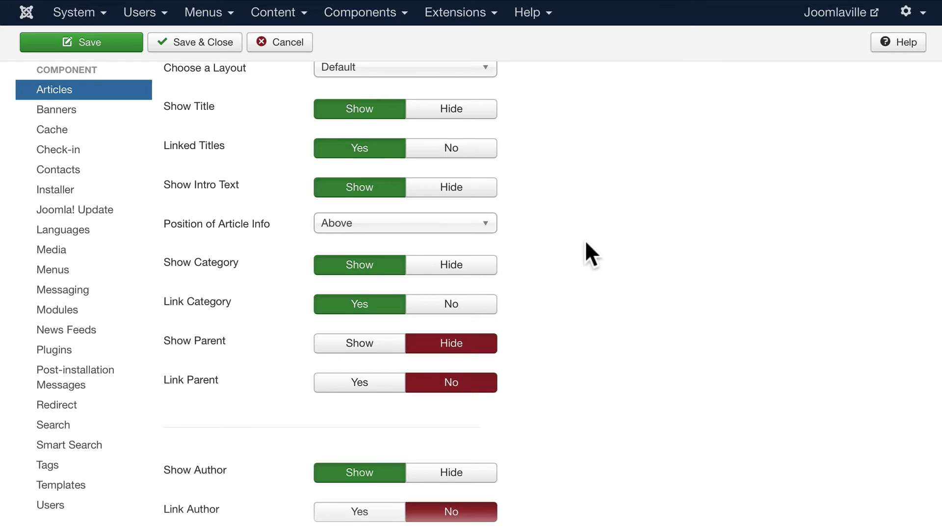
{"action": "scroll", "scroll_direction": "down", "scroll_amount": 3}
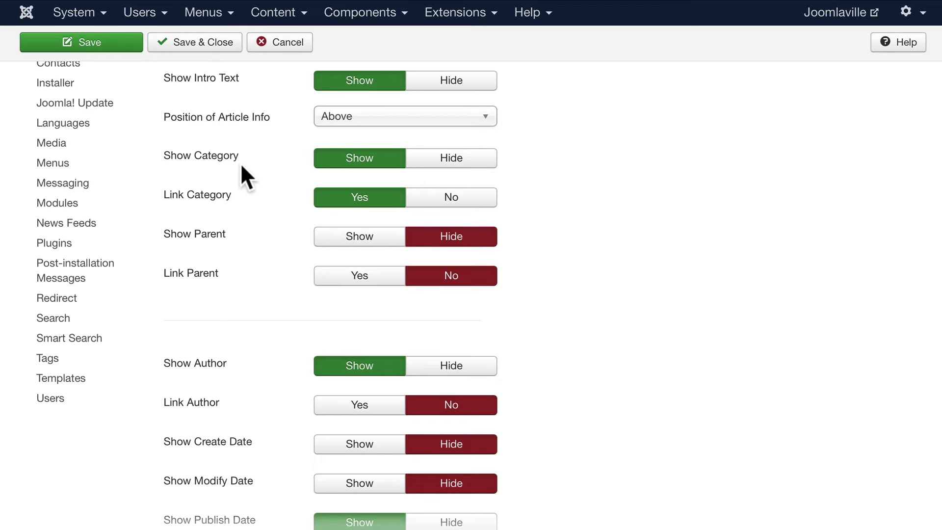
Step: Set Show Category and Show Author to Hide in the Articles options
{"action": "left_click", "coordinate": [451, 158]}
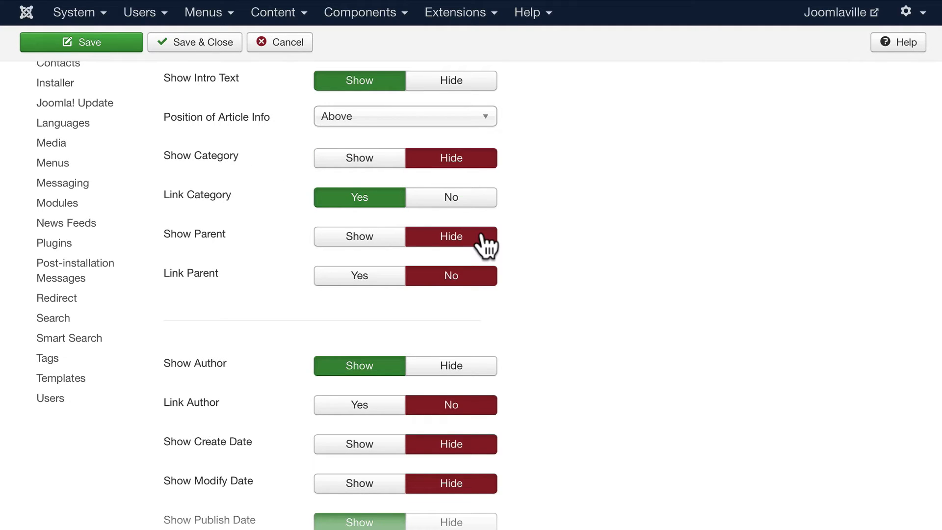
{"action": "mouse_move", "coordinate": [292, 193]}
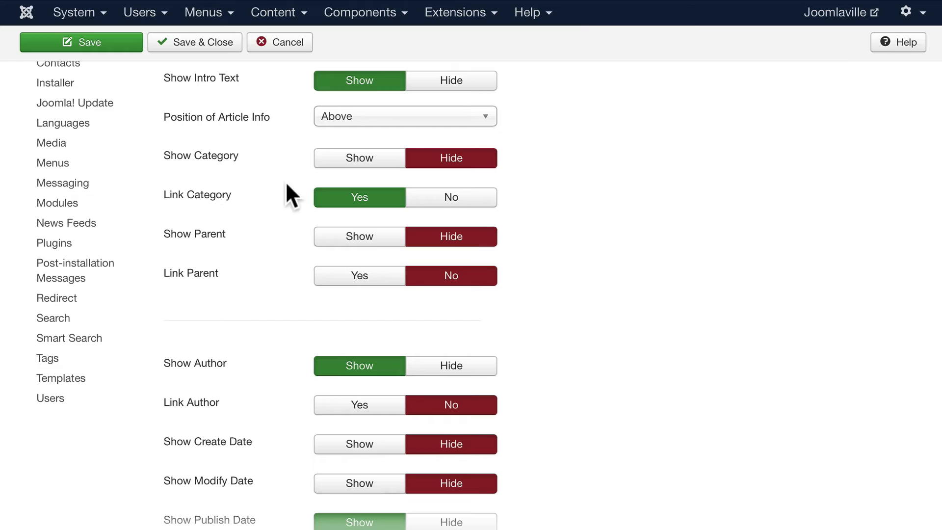
{"action": "mouse_move", "coordinate": [247, 264]}
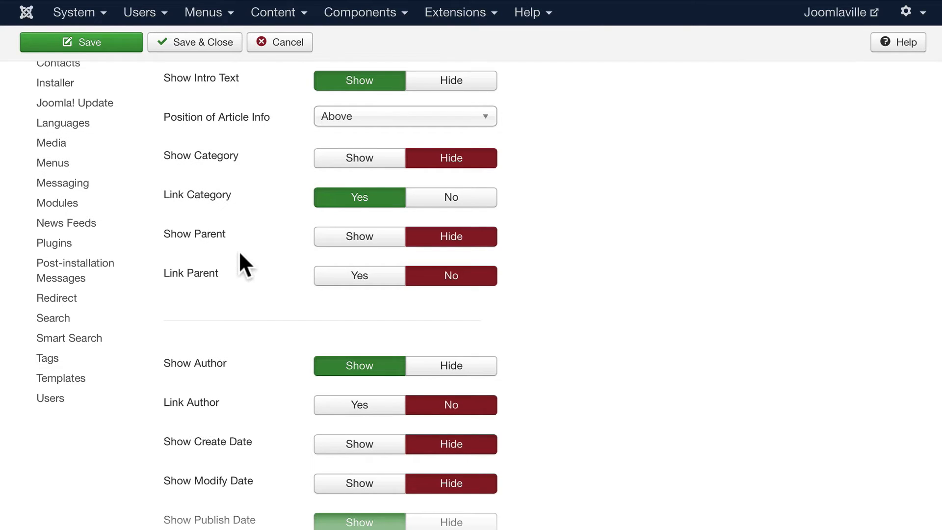
{"action": "mouse_move", "coordinate": [258, 246]}
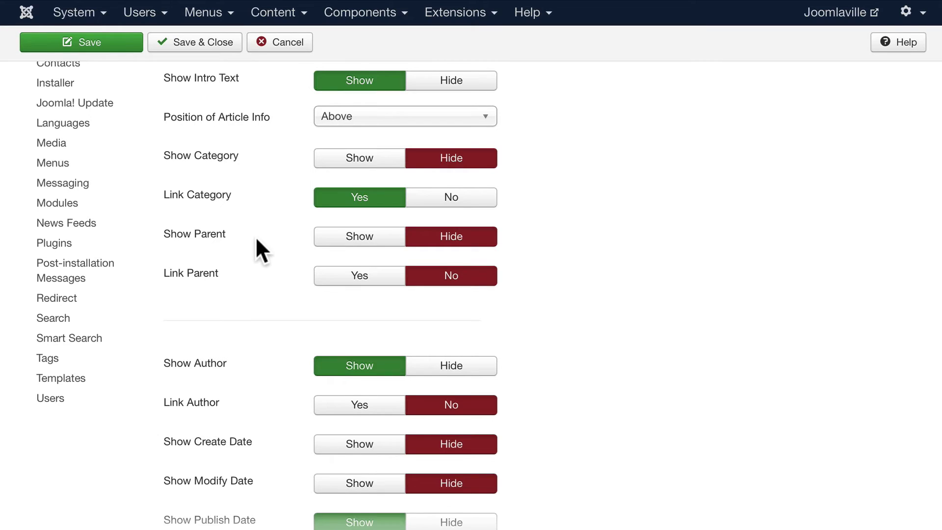
{"action": "scroll", "scroll_direction": "down", "scroll_amount": 3}
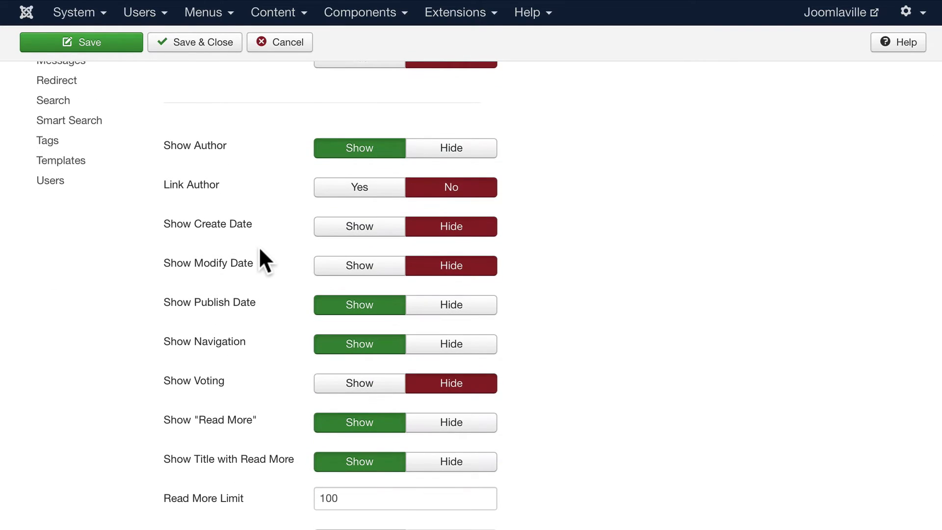
{"action": "mouse_move", "coordinate": [452, 148]}
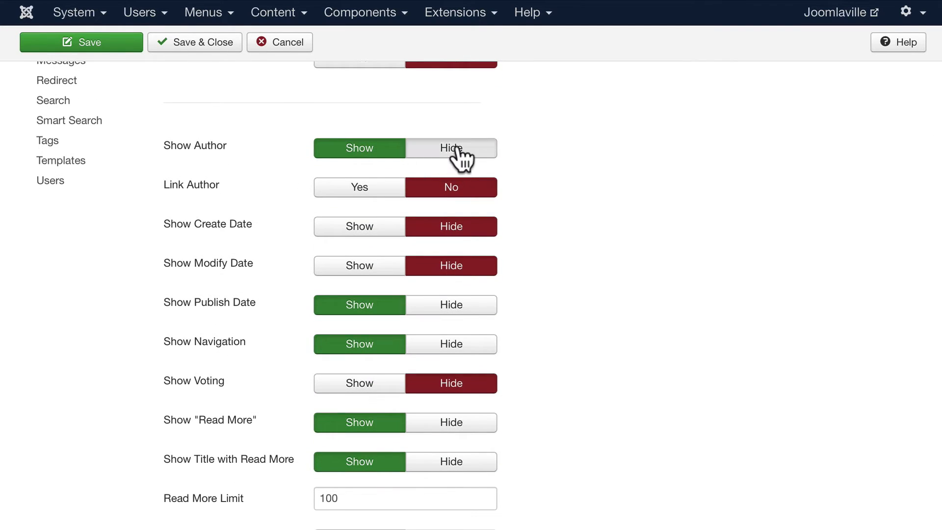
{"action": "left_click", "coordinate": [450, 148]}
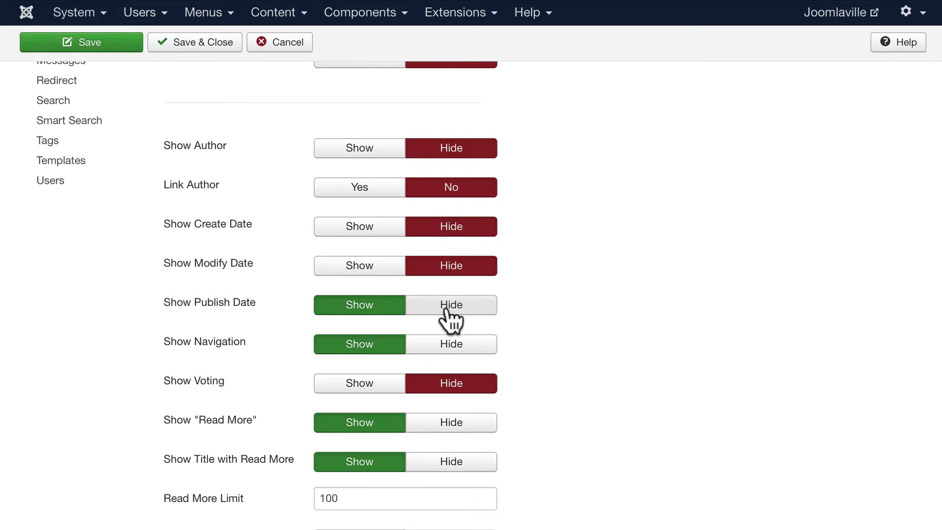
{"action": "scroll", "scroll_direction": "down", "scroll_amount": 3}
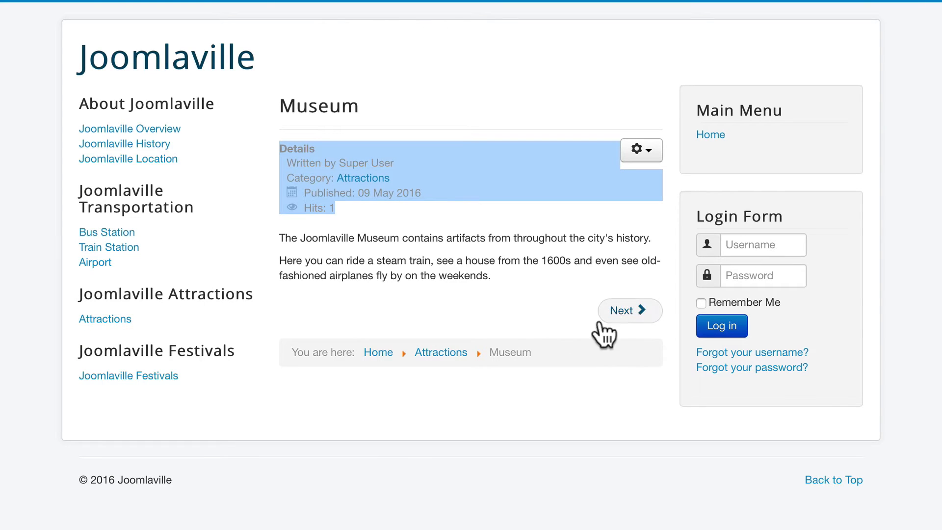
{"action": "mouse_move", "coordinate": [161, 62]}
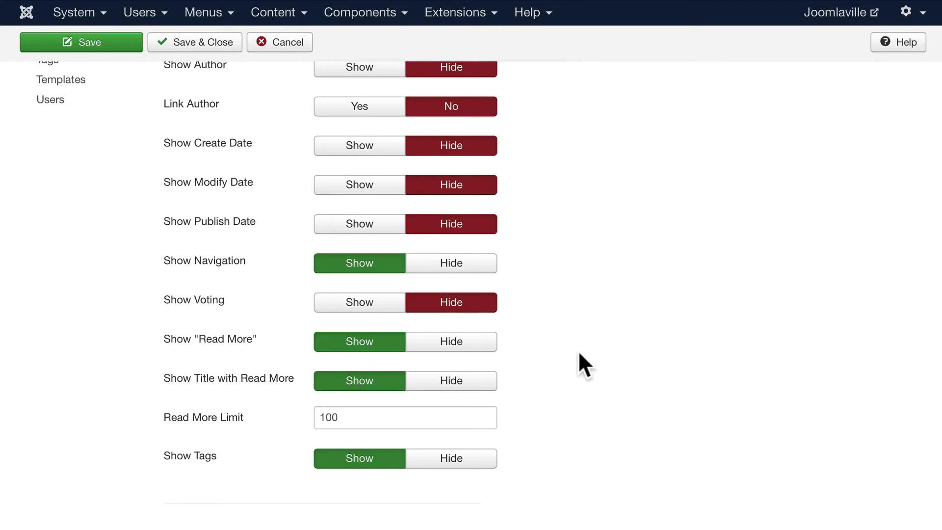
{"action": "scroll", "scroll_direction": "down", "scroll_amount": 3}
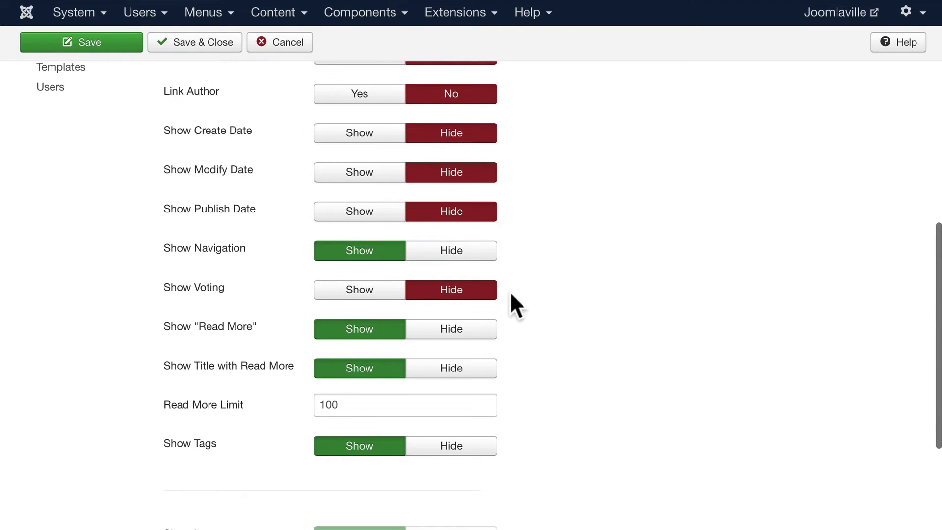
{"action": "mouse_move", "coordinate": [373, 354]}
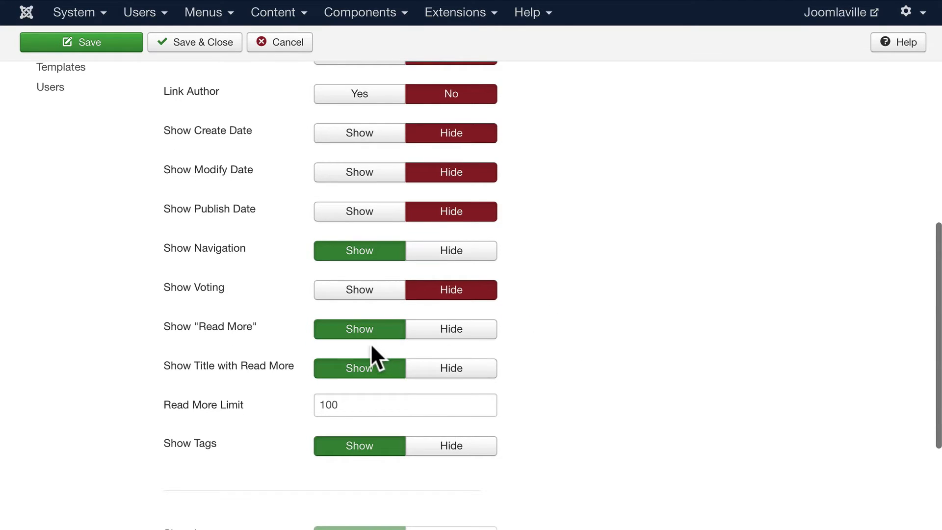
{"action": "mouse_move", "coordinate": [266, 384]}
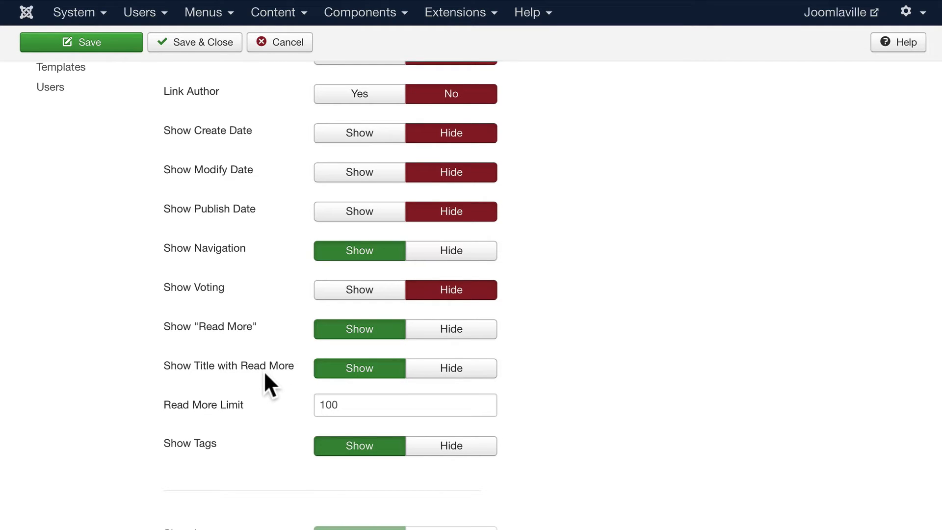
{"action": "scroll", "scroll_direction": "down", "scroll_amount": 3}
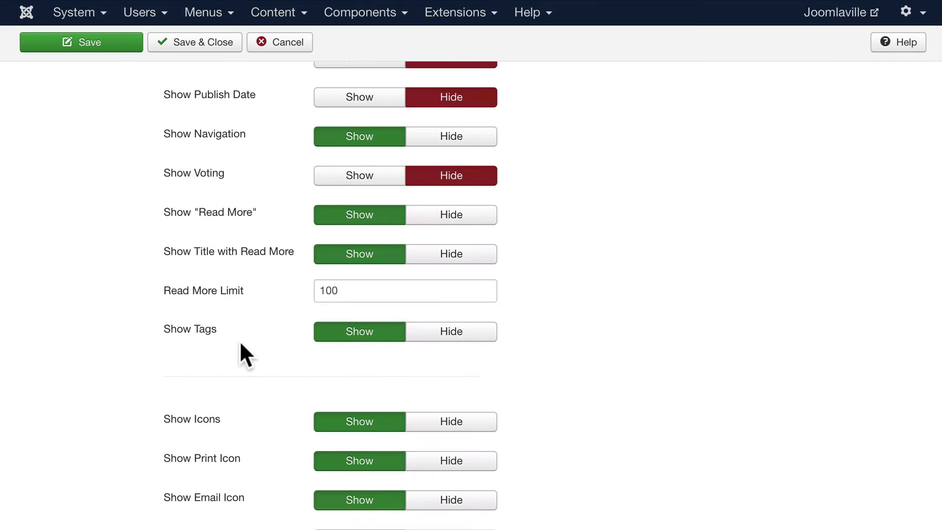
{"action": "scroll", "scroll_direction": "down", "scroll_amount": 3}
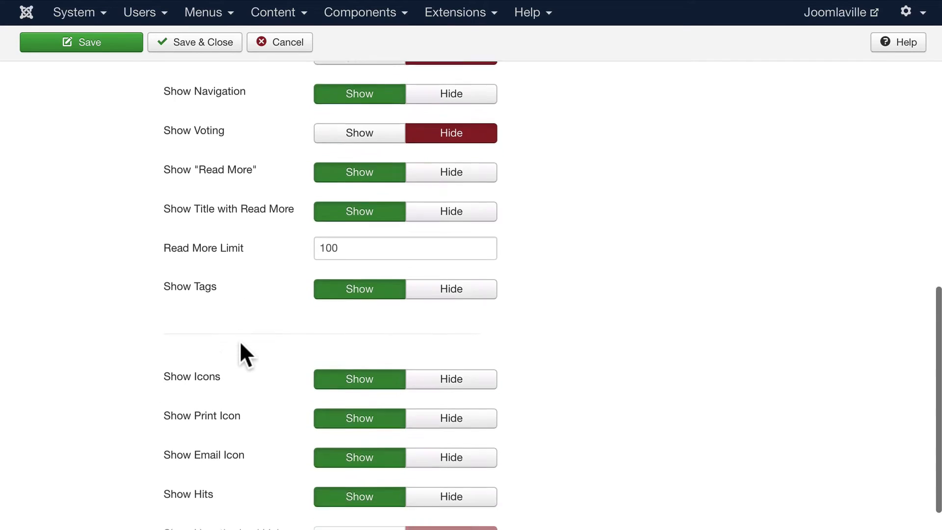
{"action": "scroll", "scroll_direction": "down", "scroll_amount": 3}
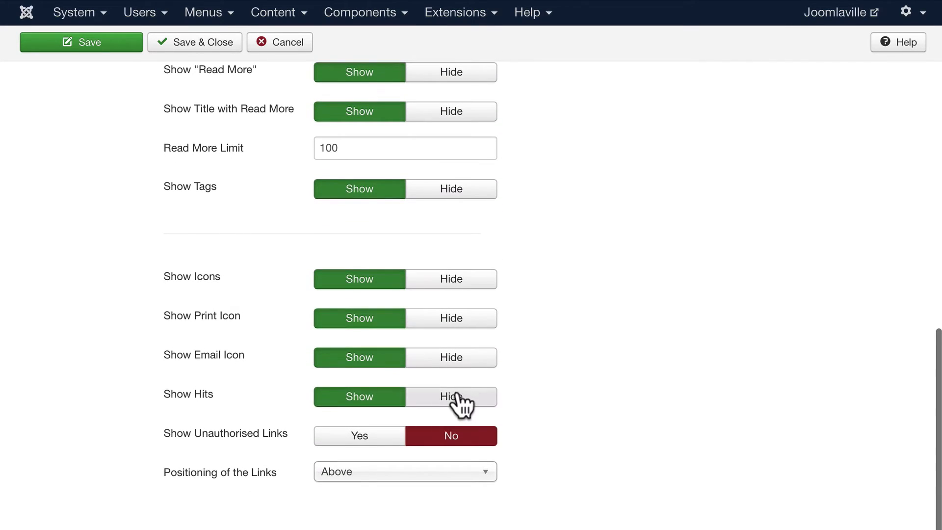
Step: Set Show Hits to Hide, position the links Below, and save the Articles options
{"action": "left_click", "coordinate": [450, 395]}
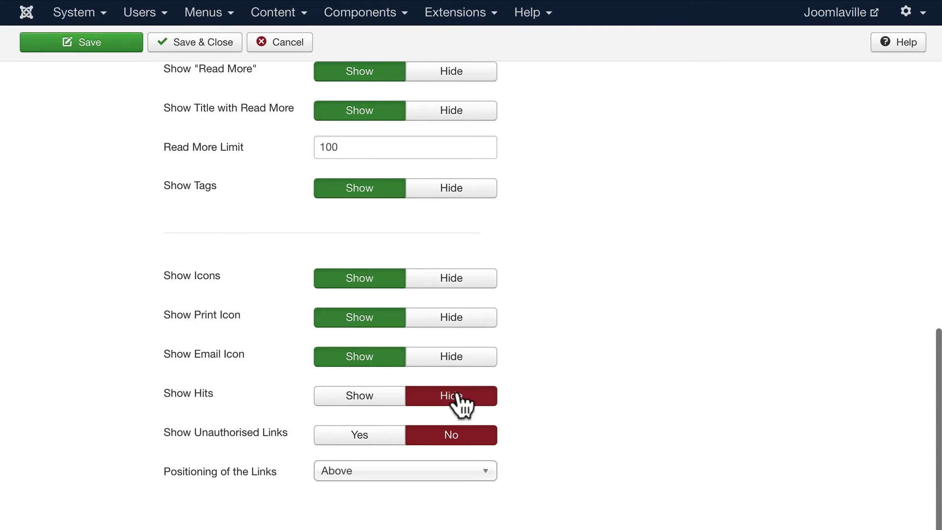
{"action": "mouse_move", "coordinate": [263, 468]}
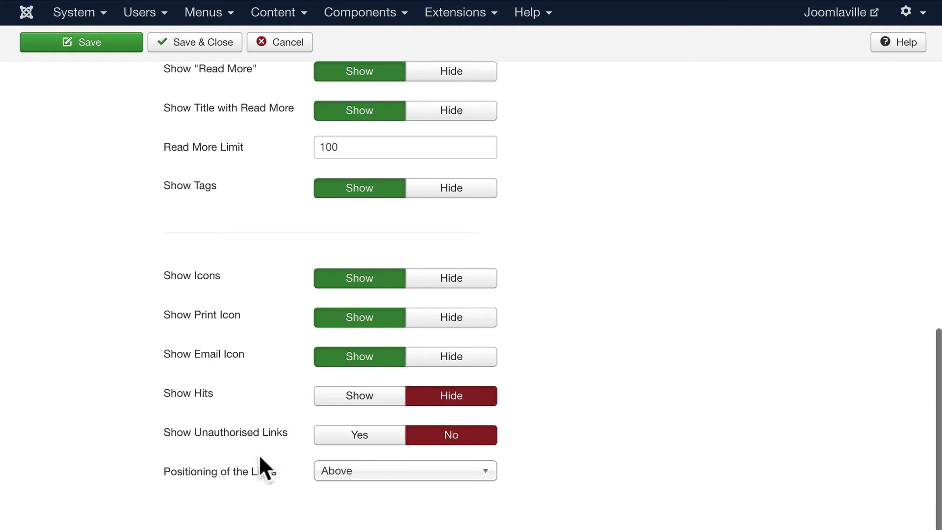
{"action": "left_click", "coordinate": [403, 470]}
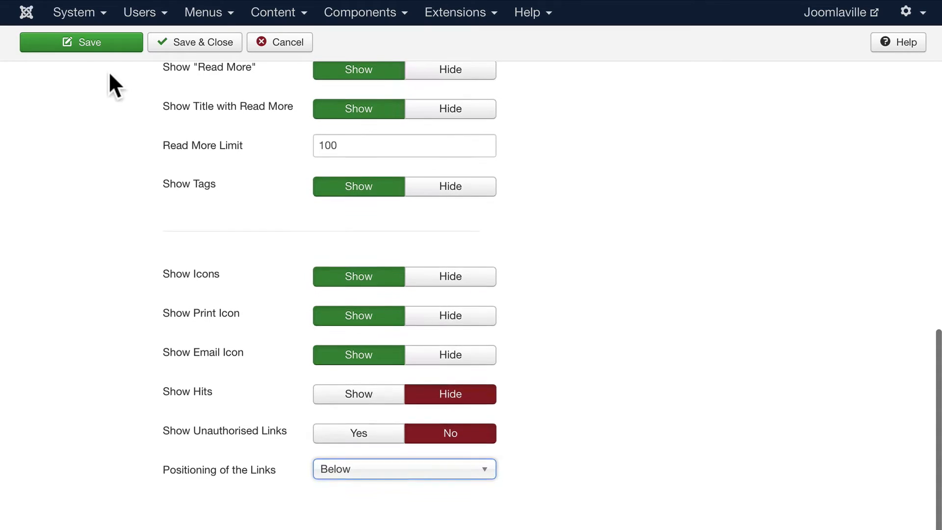
{"action": "left_click", "coordinate": [81, 42]}
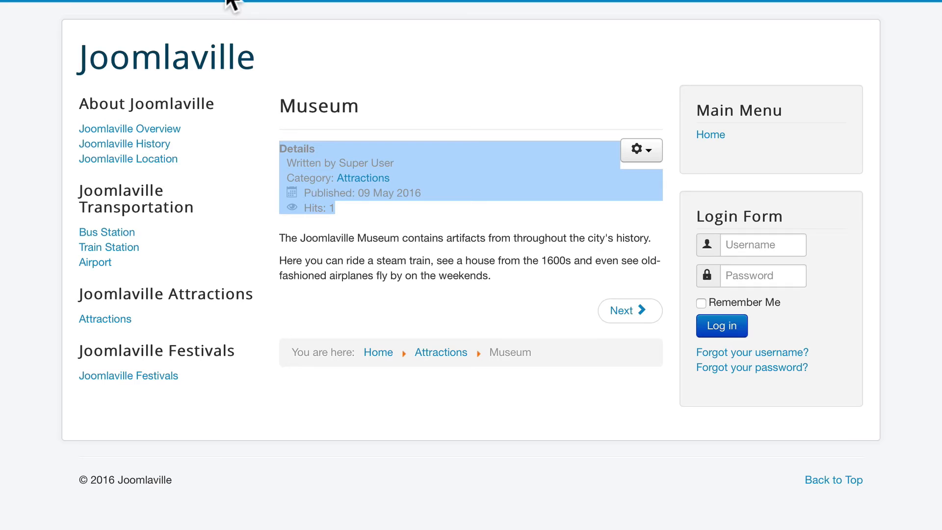
Step: Reload the Museum article, then view Joomlaville Overview and Joomlaville History to confirm details are gone
{"action": "left_click", "coordinate": [641, 149]}
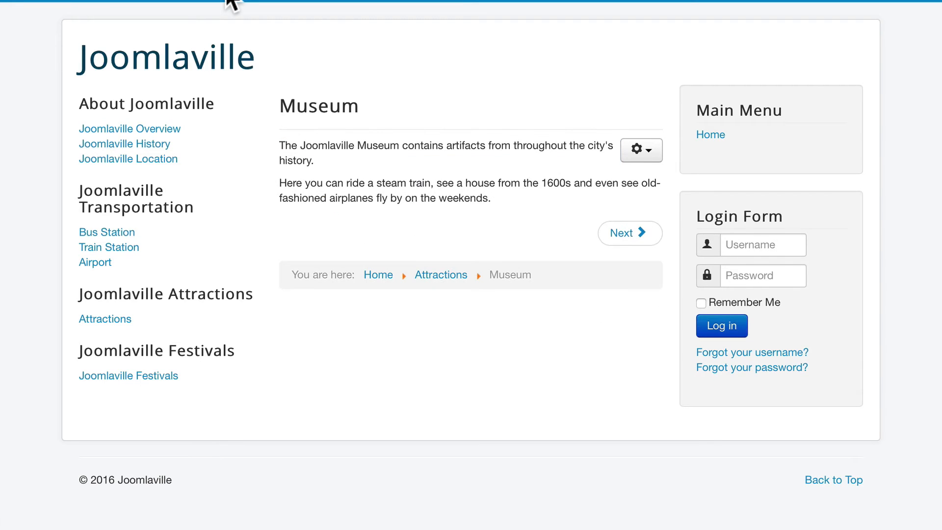
{"action": "mouse_move", "coordinate": [125, 143]}
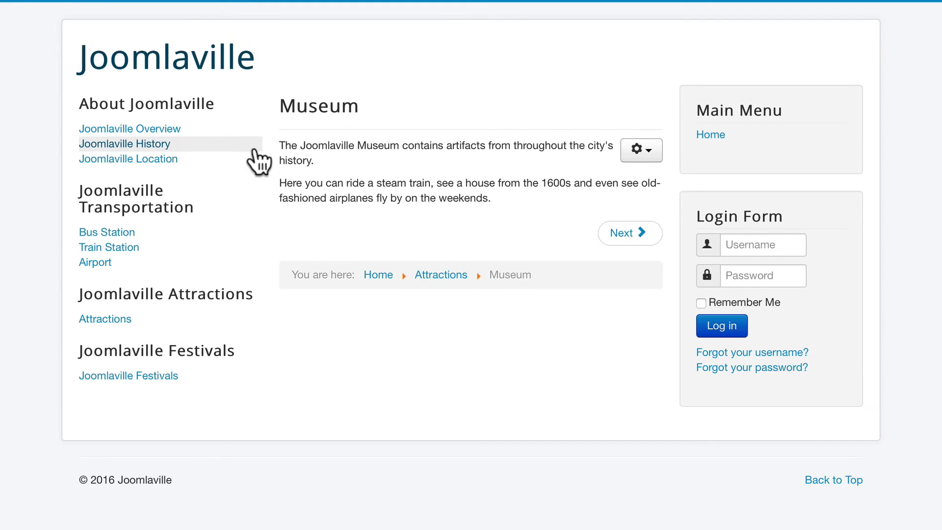
{"action": "mouse_move", "coordinate": [405, 175]}
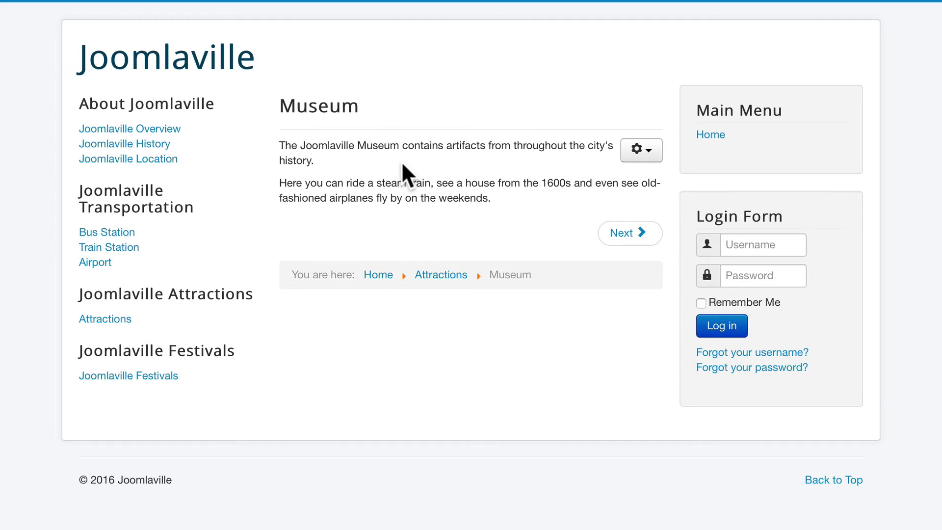
{"action": "left_click", "coordinate": [130, 128]}
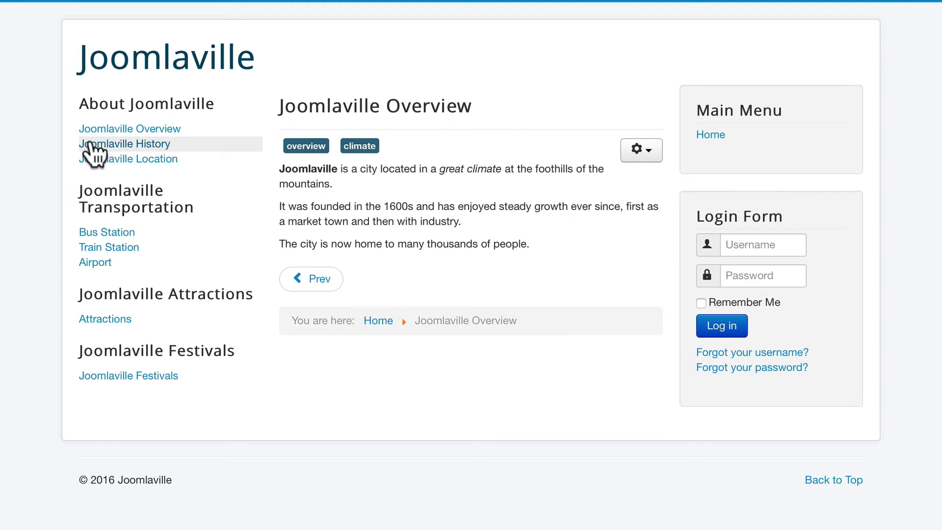
{"action": "mouse_move", "coordinate": [359, 159]}
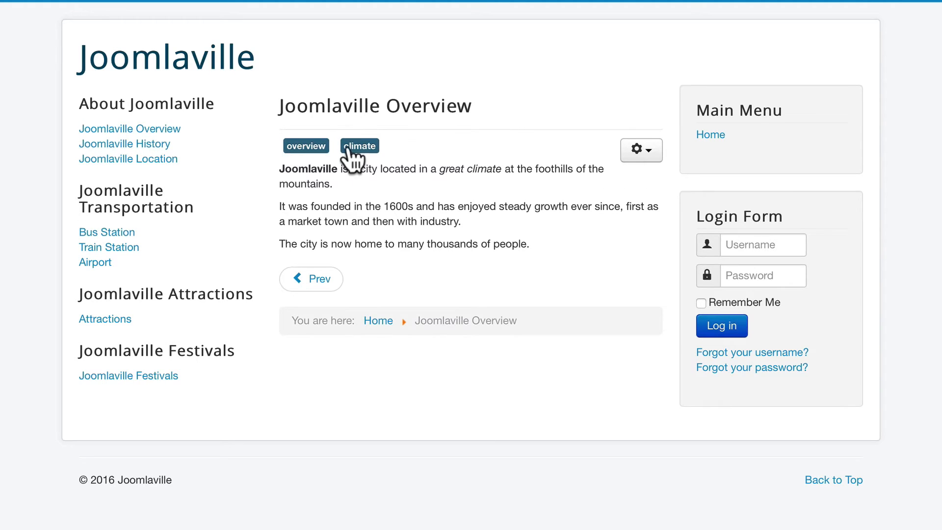
{"action": "mouse_move", "coordinate": [640, 150]}
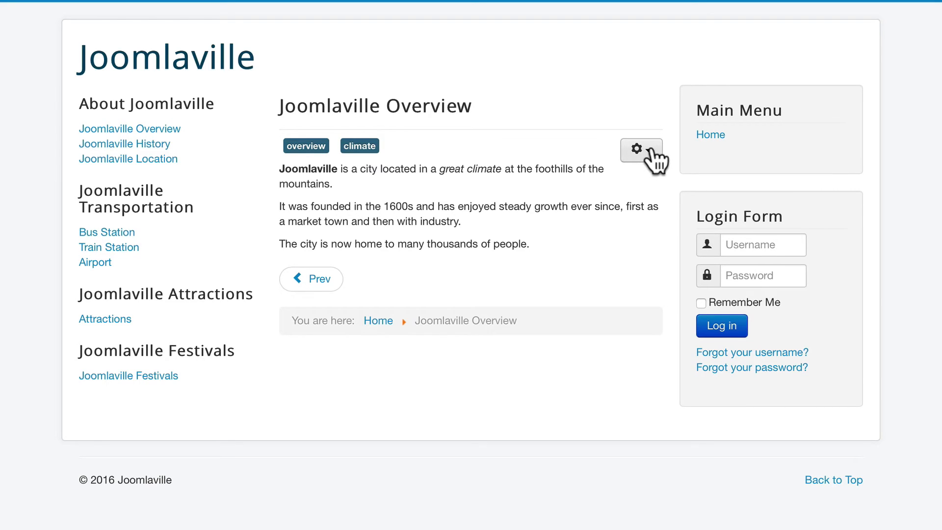
{"action": "left_click", "coordinate": [640, 149]}
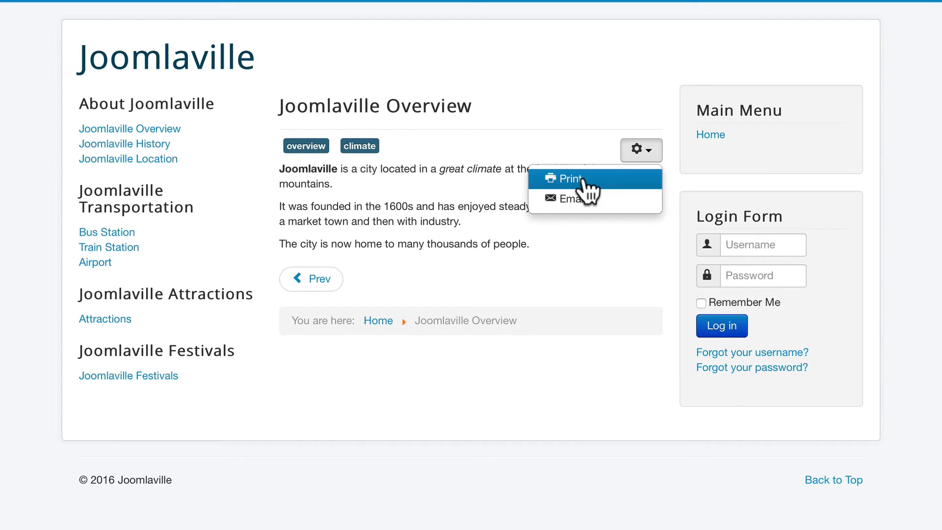
{"action": "mouse_move", "coordinate": [398, 231]}
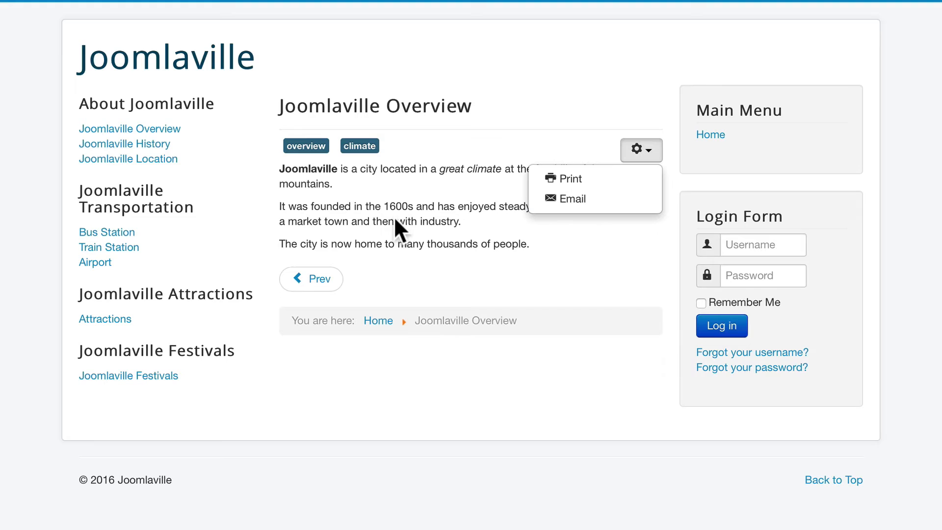
{"action": "left_click", "coordinate": [124, 143]}
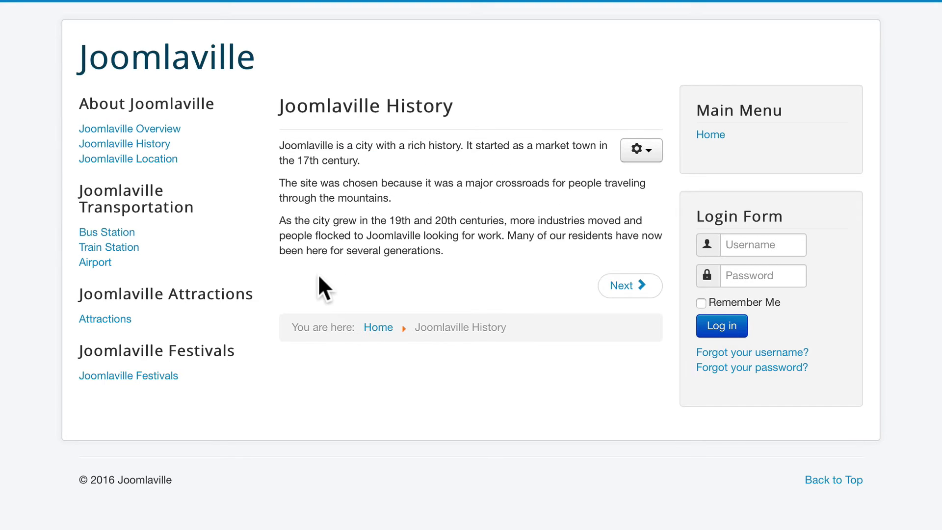
{"action": "mouse_move", "coordinate": [418, 161]}
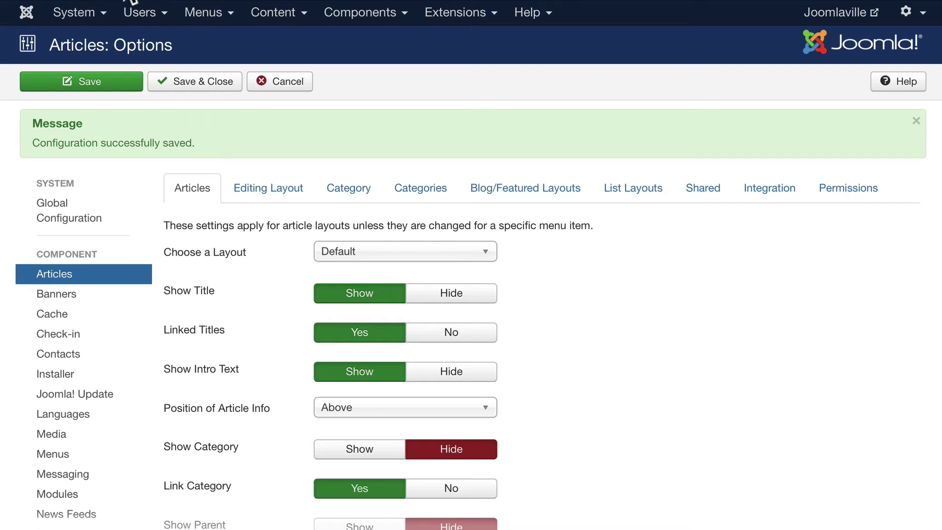
{"action": "mouse_move", "coordinate": [235, 303]}
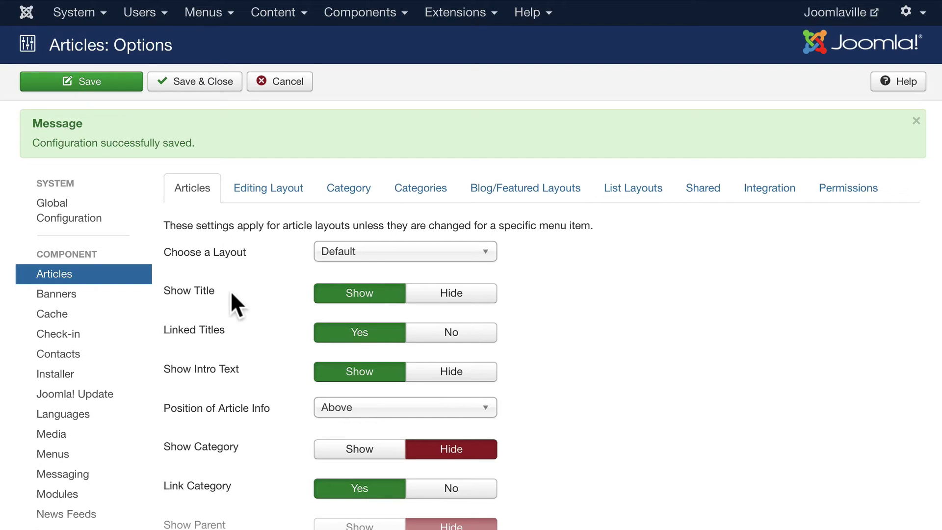
{"action": "mouse_move", "coordinate": [234, 228]}
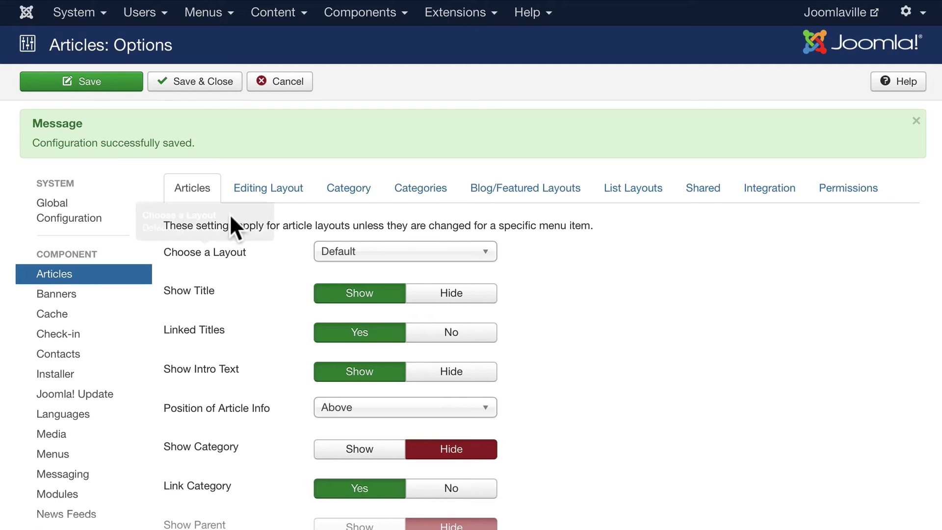
Step: Show the Editing Layout settings in the Articles options
{"action": "left_click", "coordinate": [268, 189]}
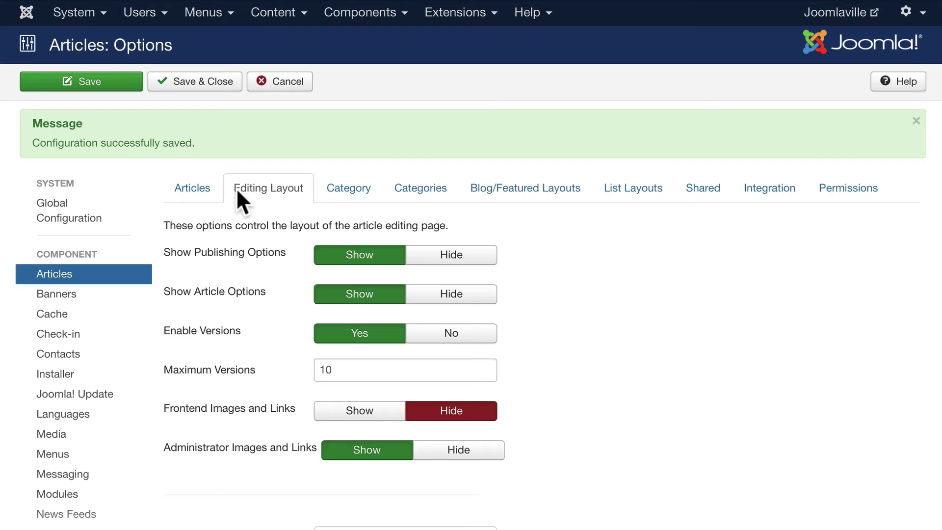
{"action": "mouse_move", "coordinate": [195, 314]}
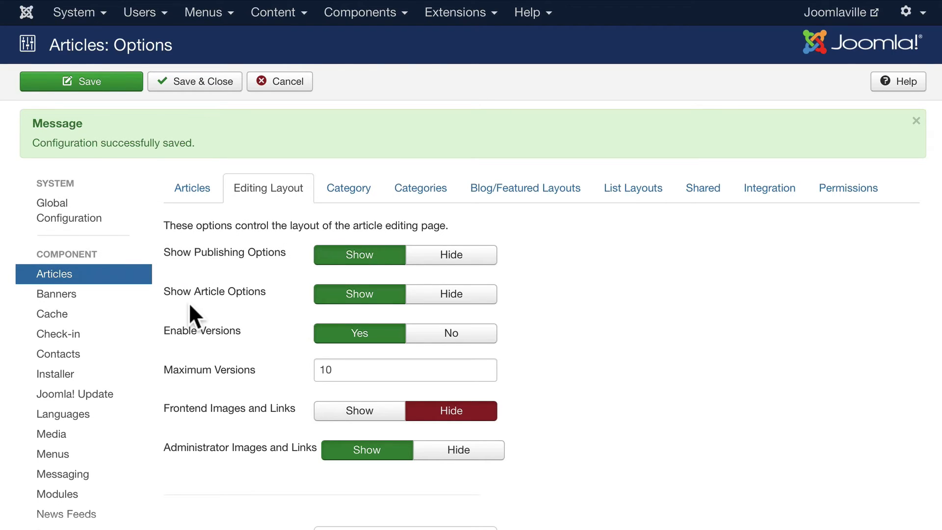
{"action": "mouse_move", "coordinate": [202, 330]}
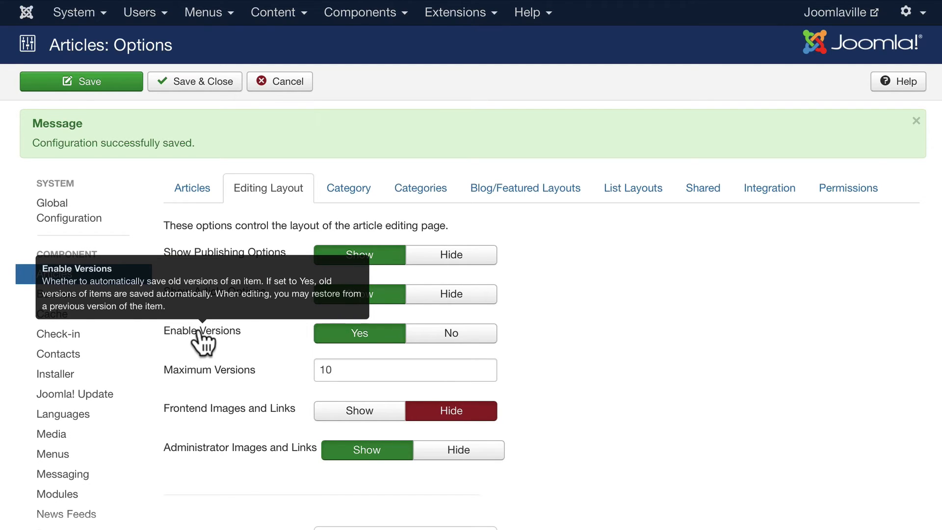
{"action": "mouse_move", "coordinate": [199, 342]}
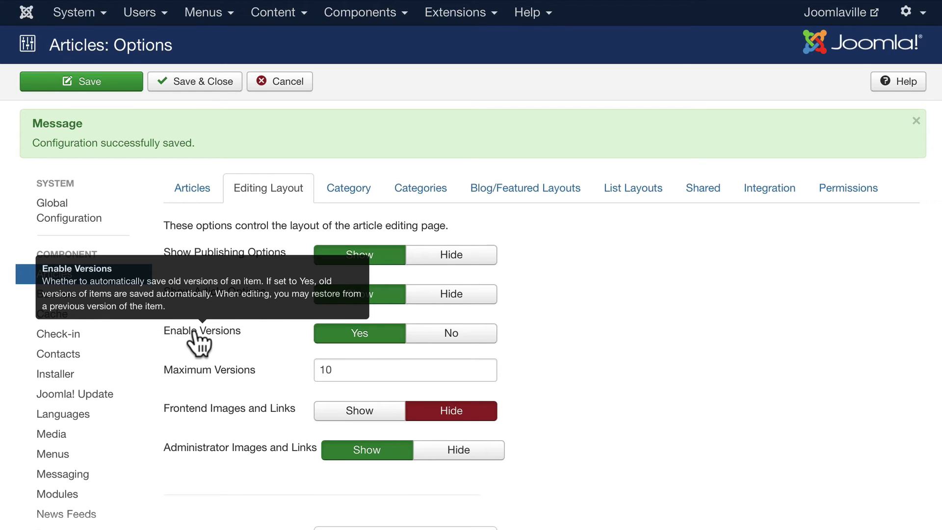
{"action": "mouse_move", "coordinate": [198, 419]}
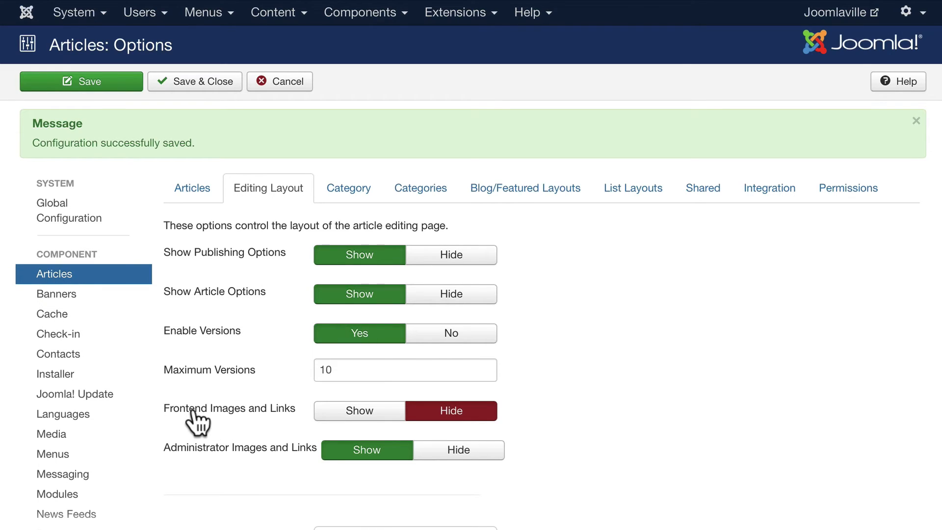
{"action": "mouse_move", "coordinate": [181, 421]}
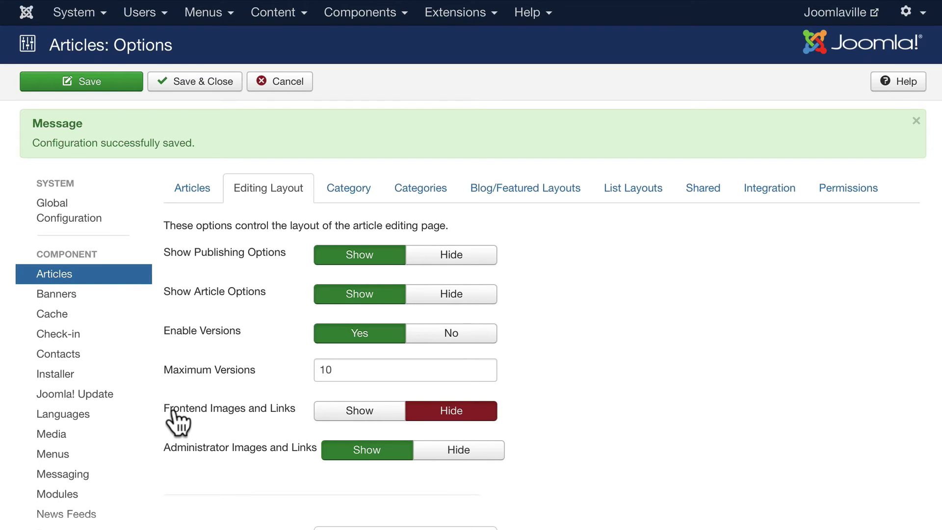
{"action": "mouse_move", "coordinate": [359, 411]}
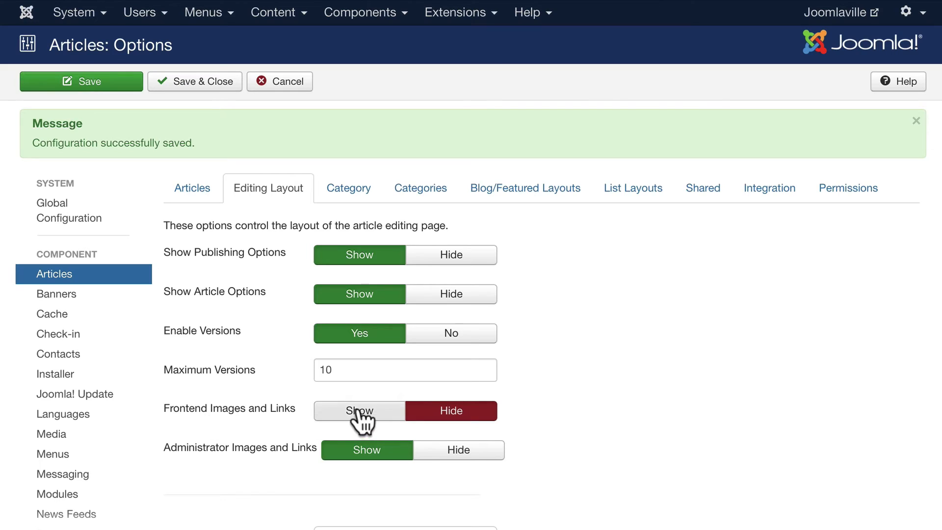
Step: Set Frontend Images and Links to Show on the Editing Layout settings
{"action": "left_click", "coordinate": [359, 410]}
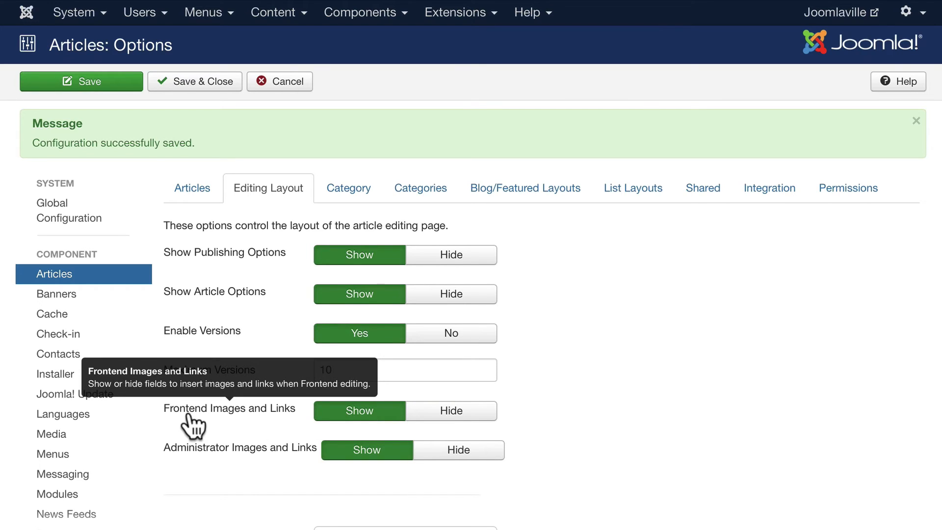
Step: Show the Category settings and review the blog layout, subcategory level and title options
{"action": "left_click", "coordinate": [348, 188]}
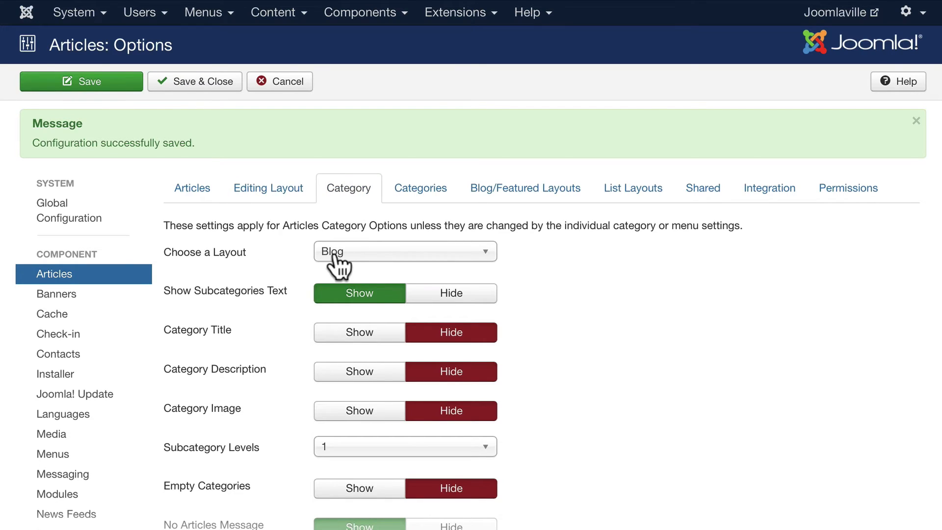
{"action": "mouse_move", "coordinate": [330, 303]}
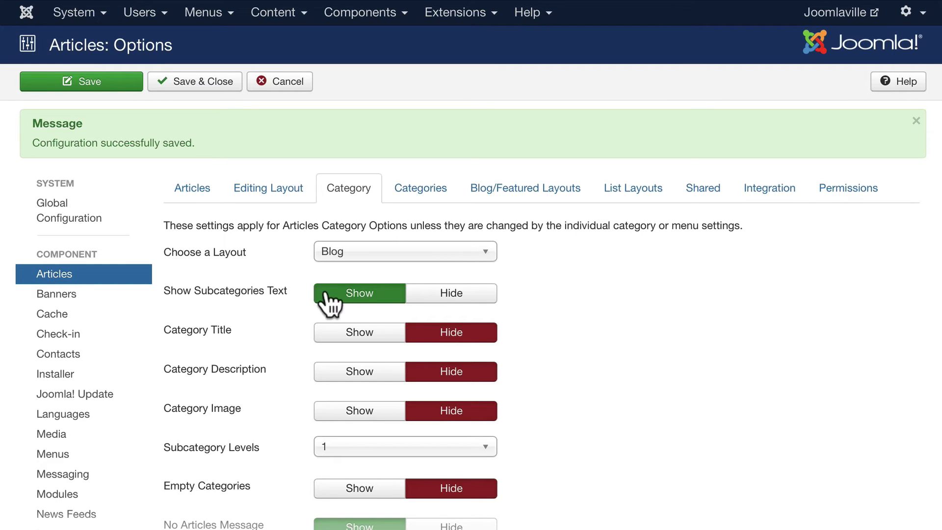
{"action": "scroll", "scroll_direction": "down", "scroll_amount": 3}
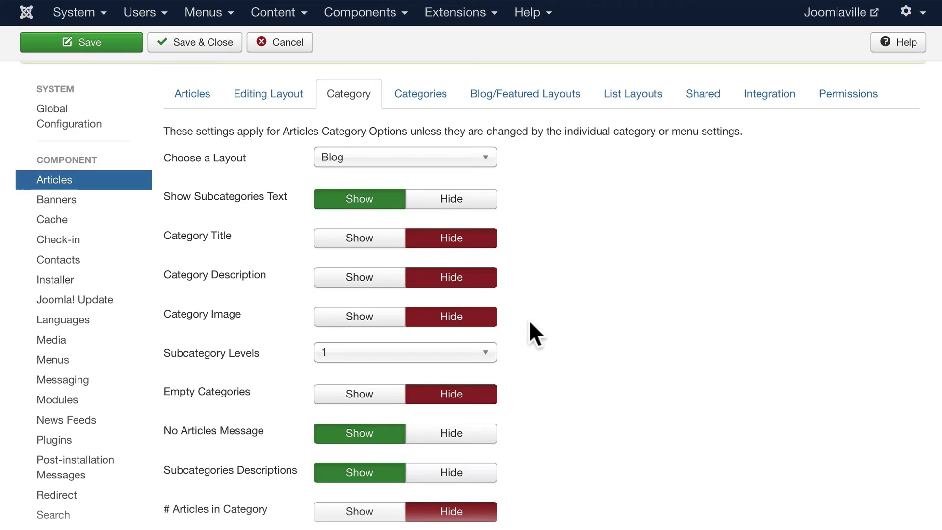
{"action": "scroll", "scroll_direction": "down", "scroll_amount": 3}
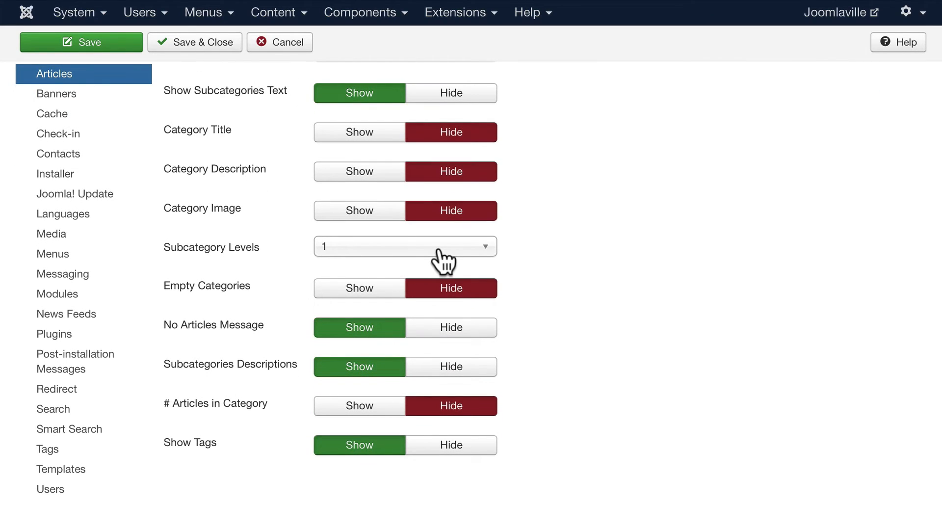
{"action": "mouse_move", "coordinate": [360, 328]}
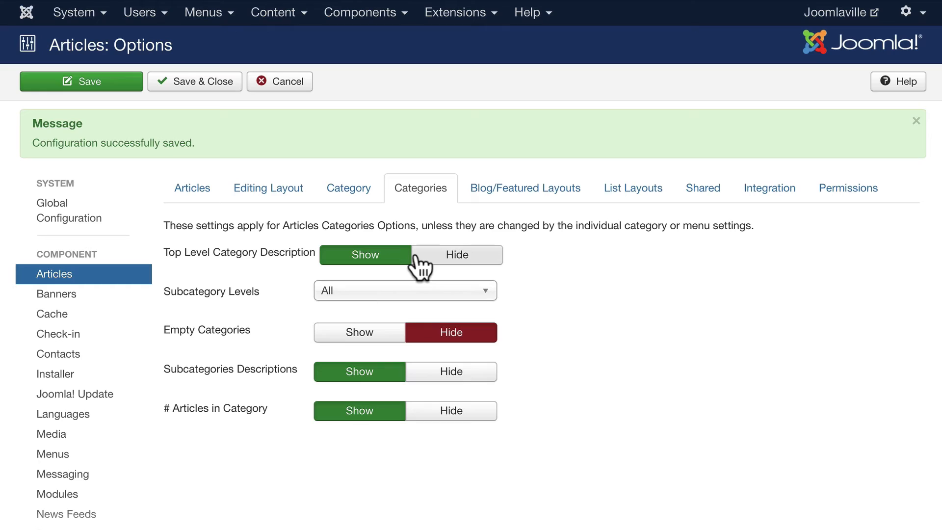
{"action": "mouse_move", "coordinate": [368, 264]}
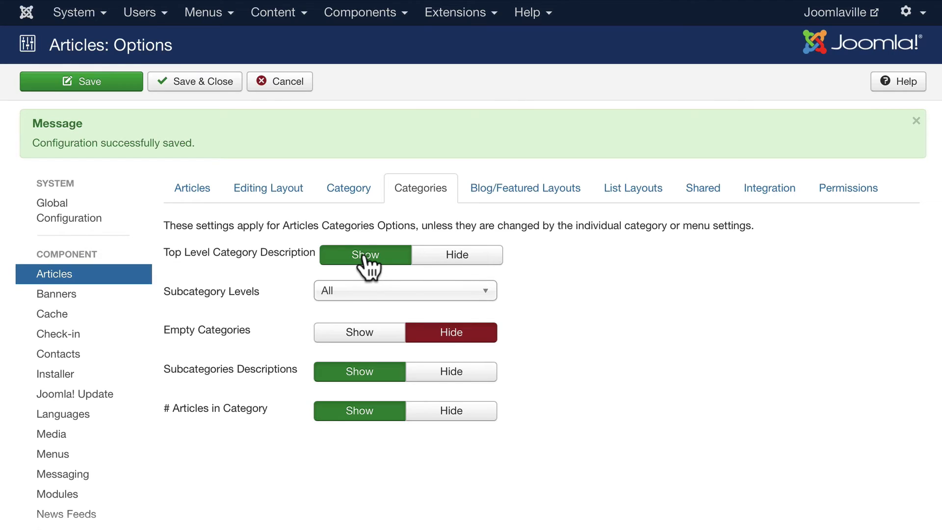
{"action": "mouse_move", "coordinate": [408, 300]}
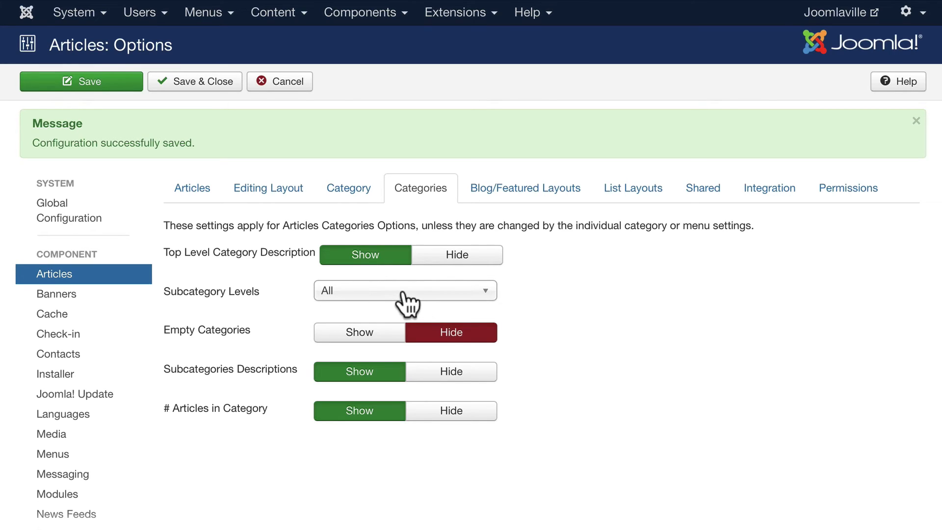
{"action": "mouse_move", "coordinate": [312, 312]}
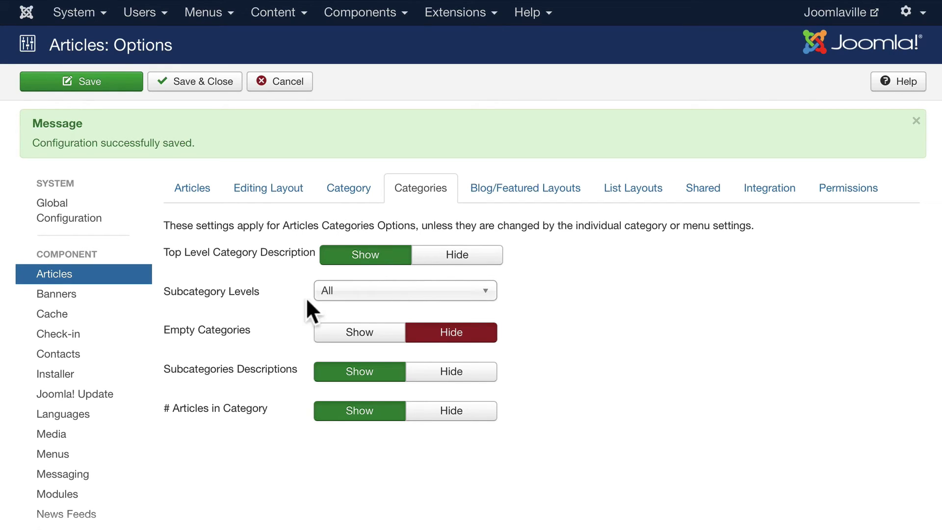
{"action": "mouse_move", "coordinate": [444, 346]}
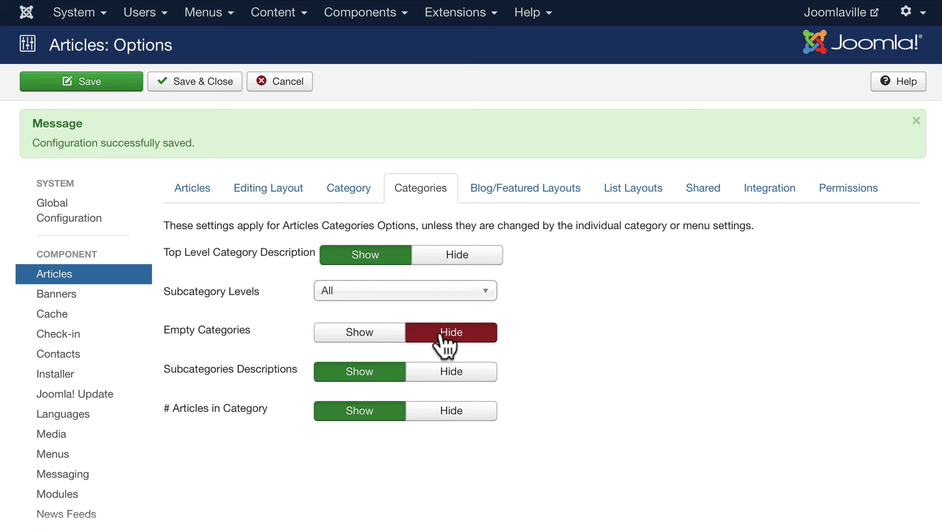
{"action": "mouse_move", "coordinate": [409, 413]}
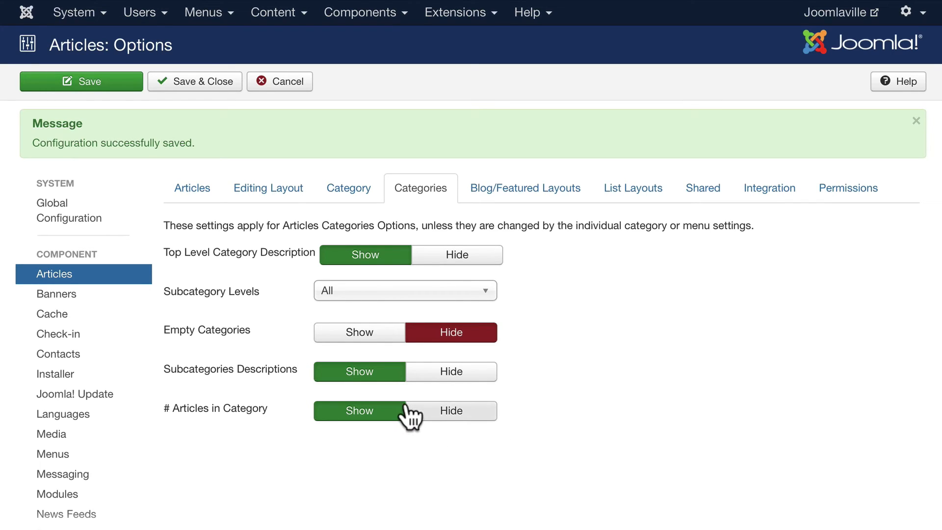
Step: Set Include Subcategories to All in the Blog/Featured Layouts settings
{"action": "left_click", "coordinate": [524, 188]}
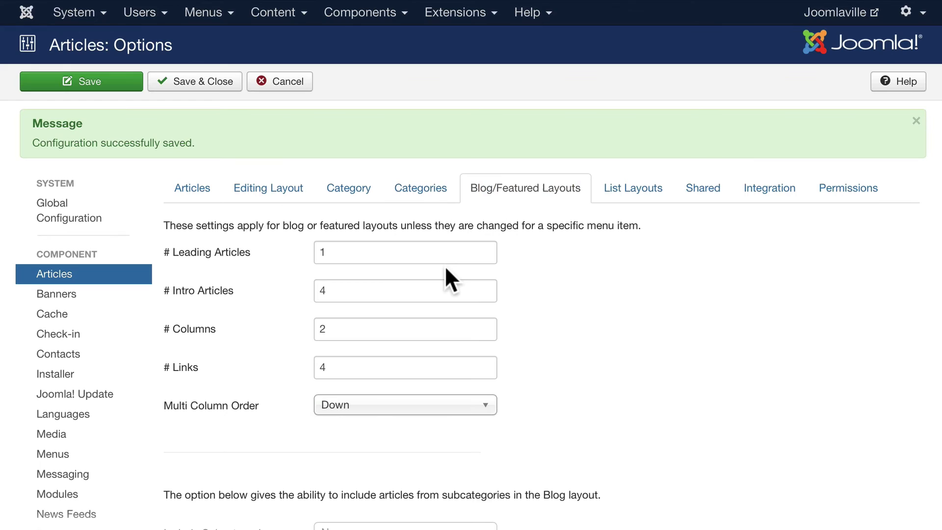
{"action": "mouse_move", "coordinate": [373, 249]}
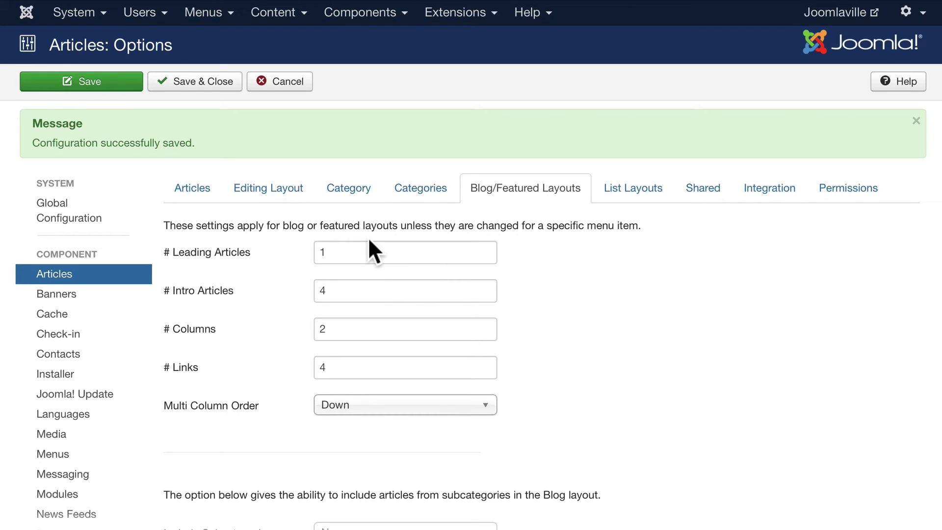
{"action": "mouse_move", "coordinate": [365, 292]}
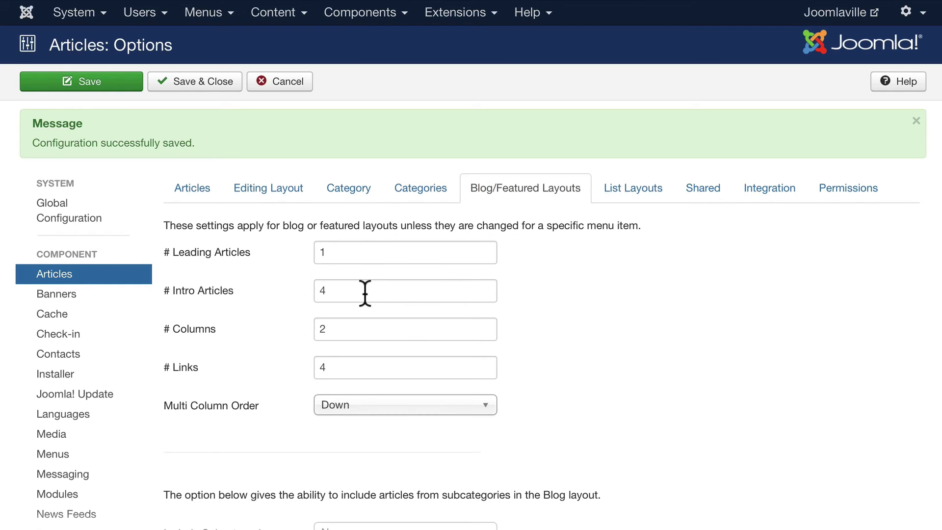
{"action": "mouse_move", "coordinate": [360, 375]}
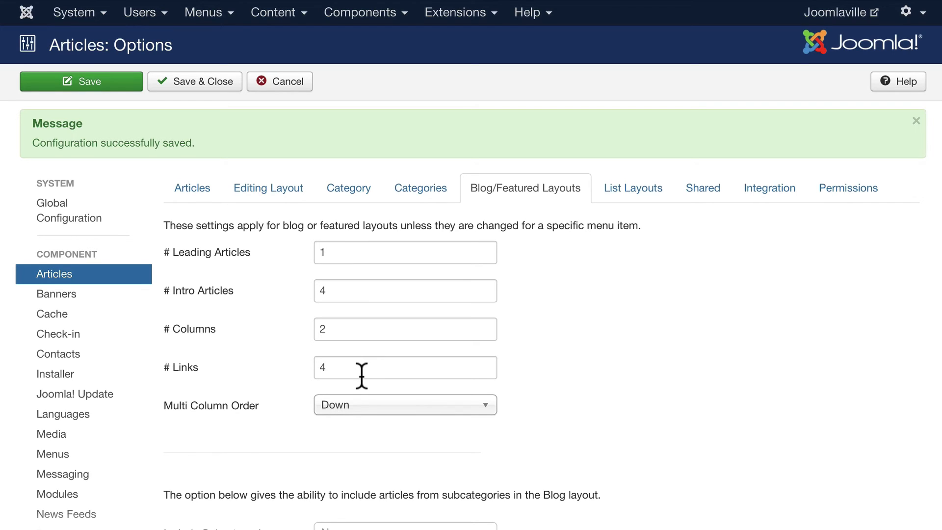
{"action": "mouse_move", "coordinate": [407, 427]}
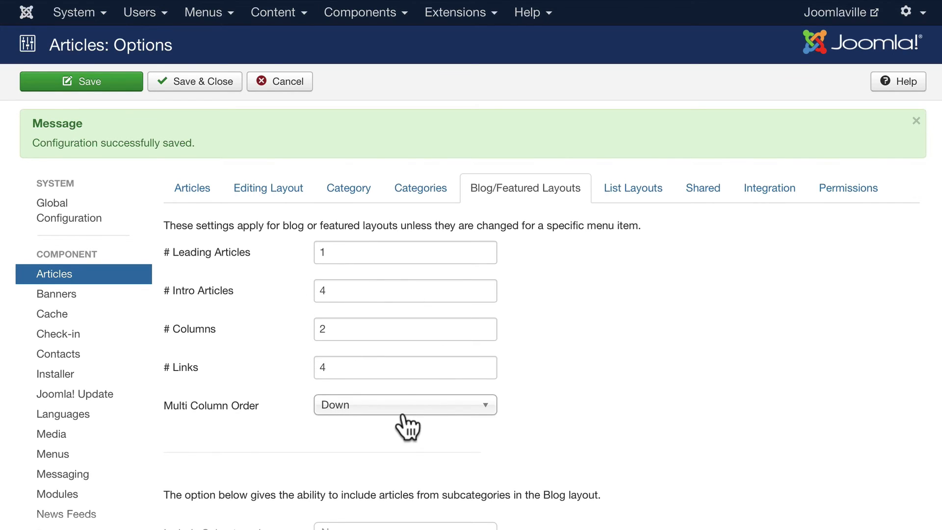
{"action": "left_click", "coordinate": [405, 344]}
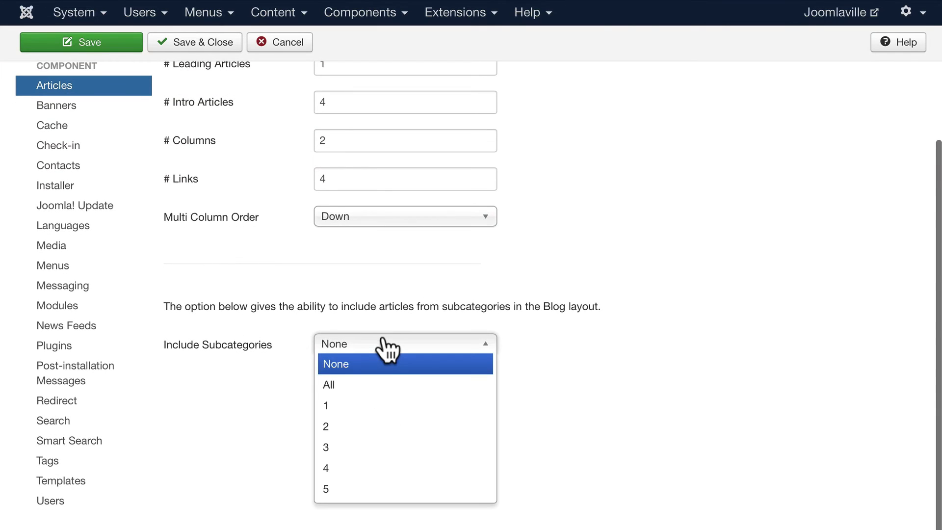
{"action": "mouse_move", "coordinate": [363, 385]}
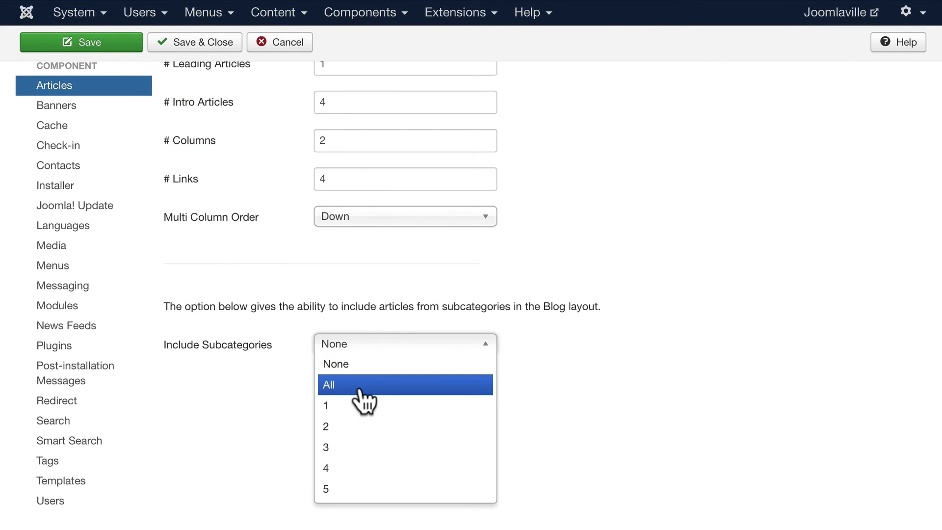
{"action": "left_click", "coordinate": [335, 363]}
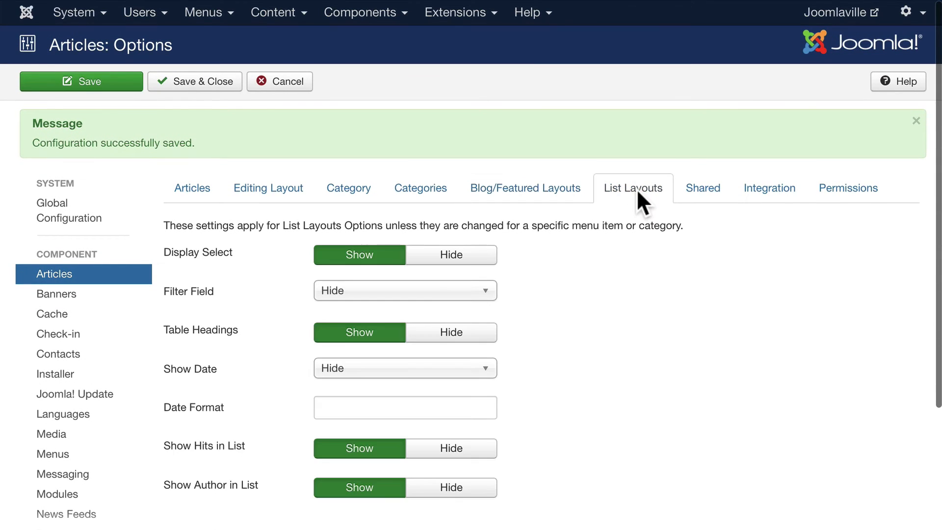
{"action": "mouse_move", "coordinate": [579, 427]}
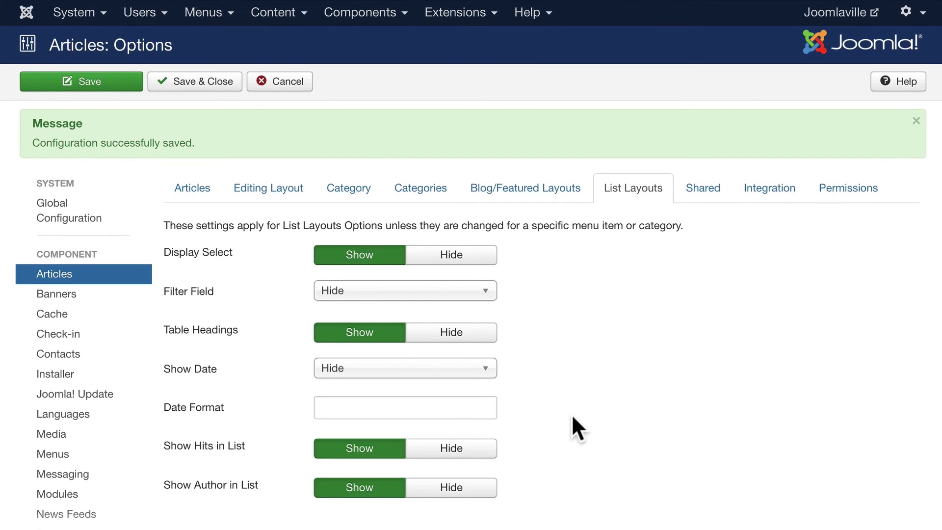
{"action": "mouse_move", "coordinate": [525, 283]}
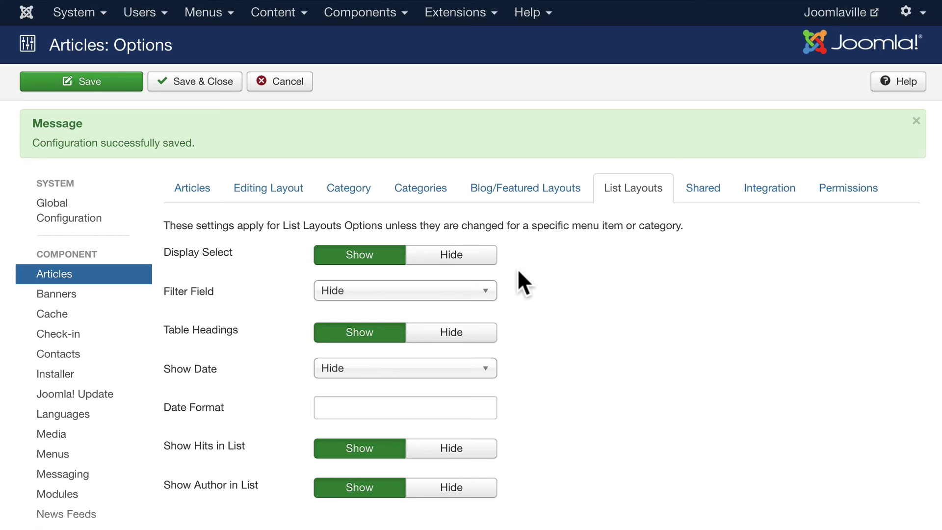
{"action": "mouse_move", "coordinate": [517, 330]}
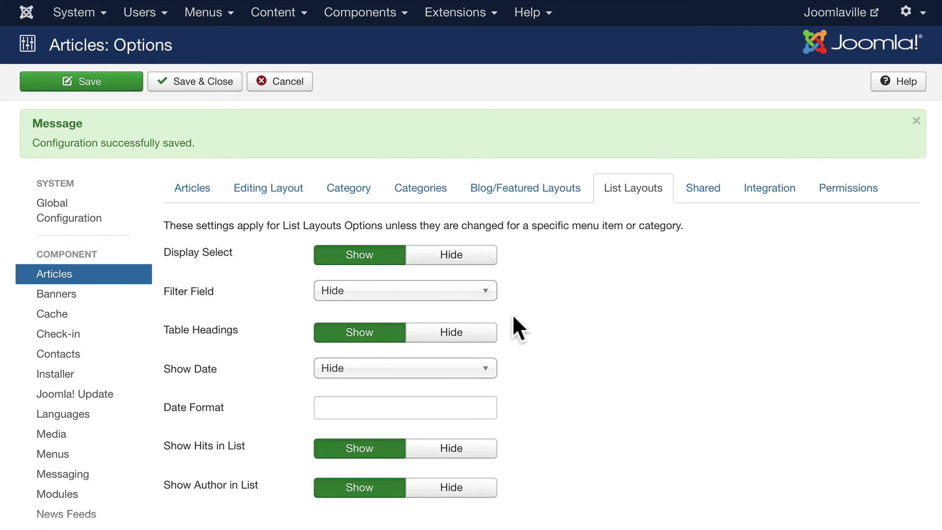
{"action": "mouse_move", "coordinate": [549, 427]}
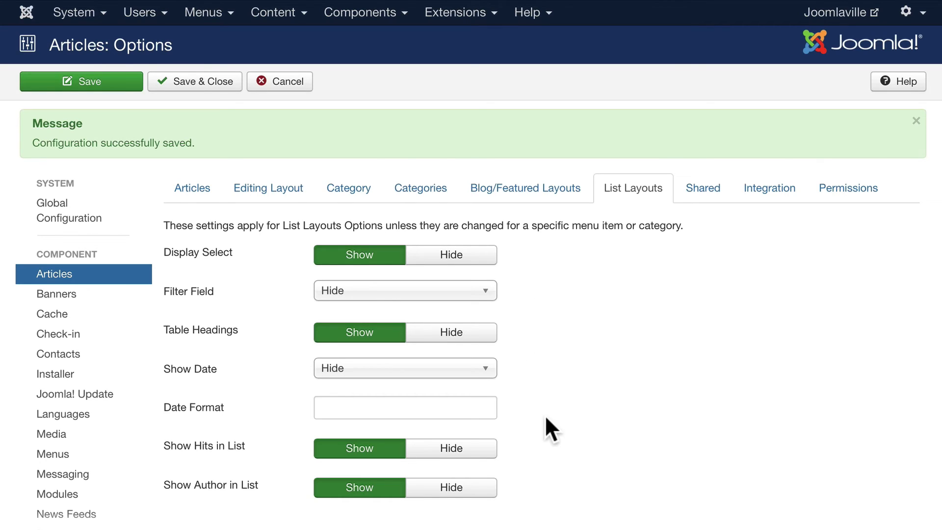
{"action": "mouse_move", "coordinate": [194, 407]}
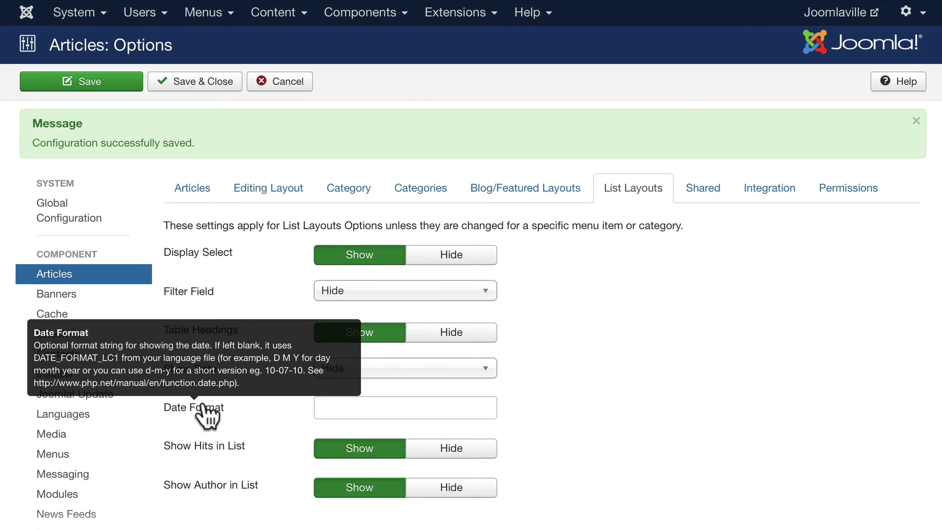
{"action": "mouse_move", "coordinate": [359, 467]}
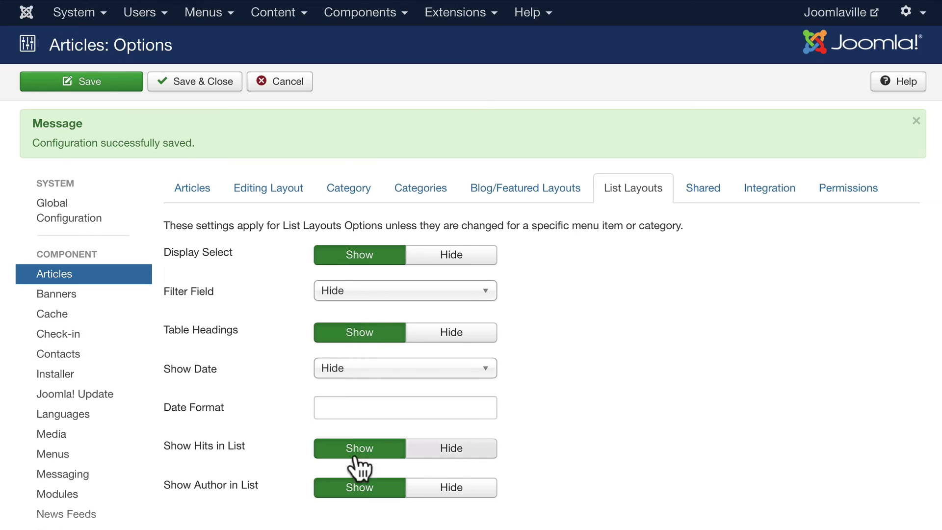
{"action": "mouse_move", "coordinate": [575, 458]}
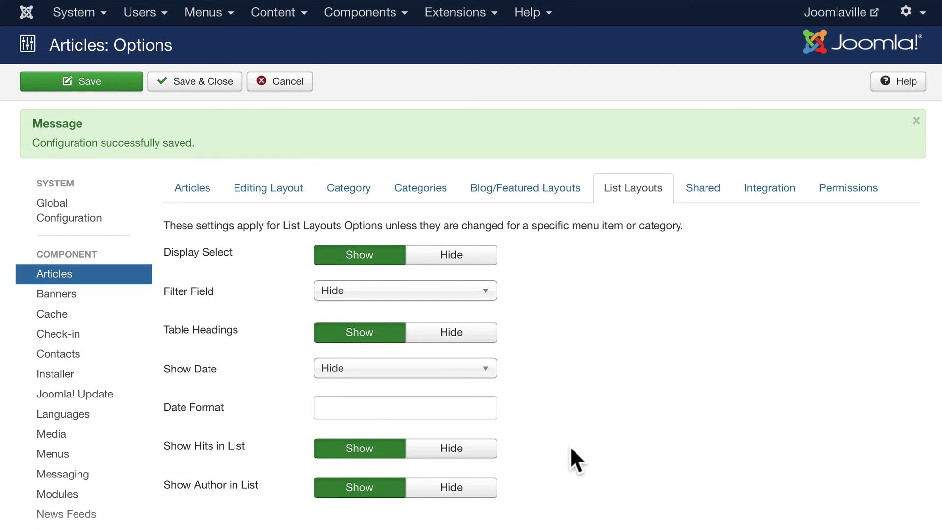
Step: Set list layouts to hide hits and table headings, show the Published date, and save
{"action": "left_click", "coordinate": [450, 488]}
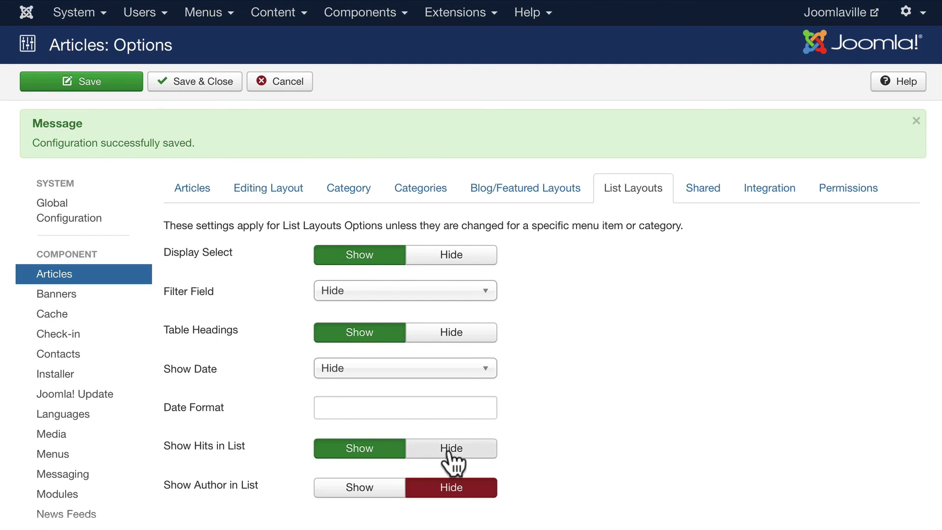
{"action": "left_click", "coordinate": [404, 368]}
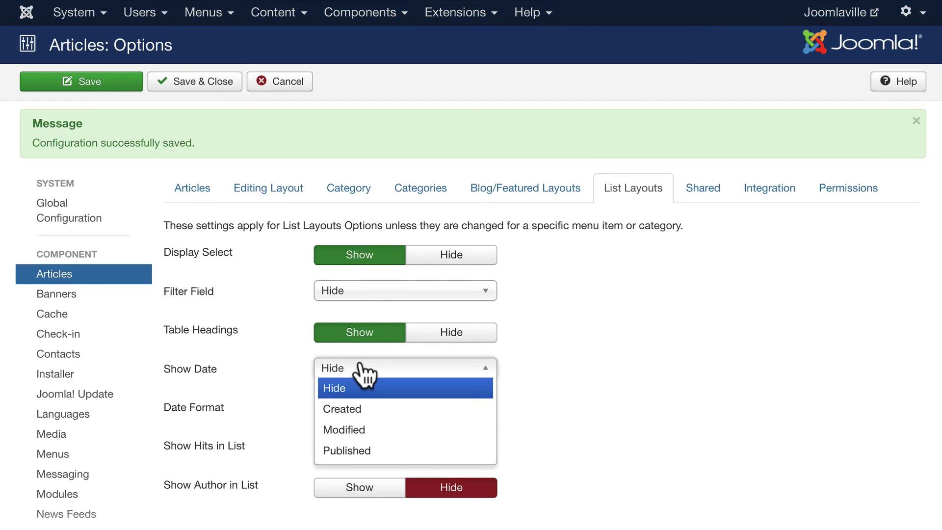
{"action": "left_click", "coordinate": [346, 450]}
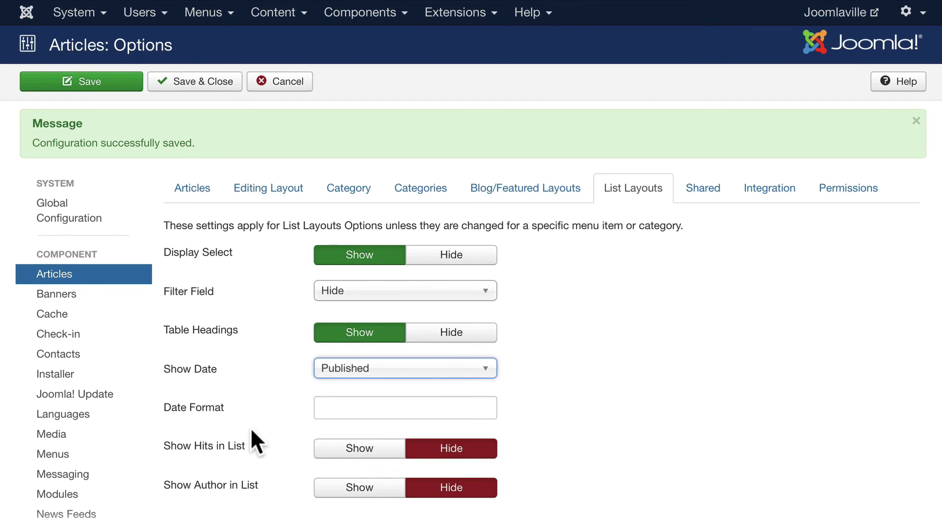
{"action": "left_click", "coordinate": [451, 332]}
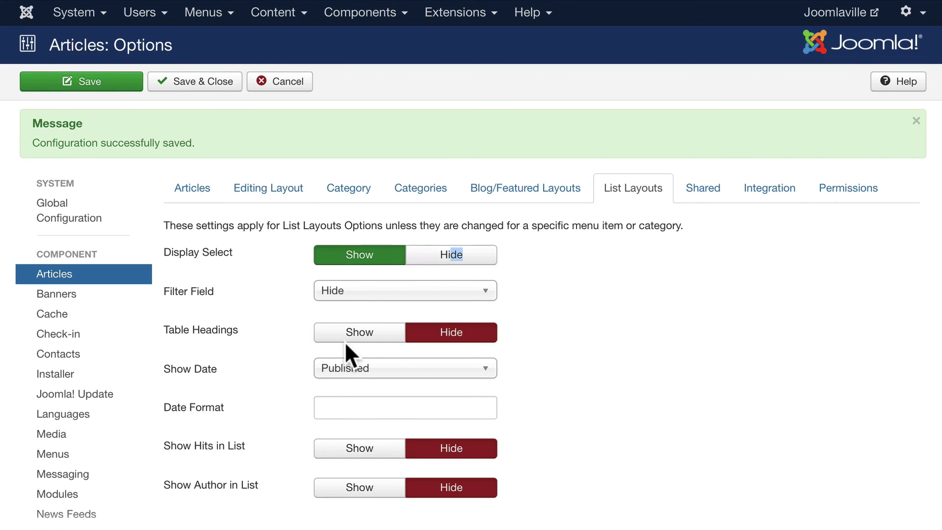
{"action": "left_click", "coordinate": [452, 254]}
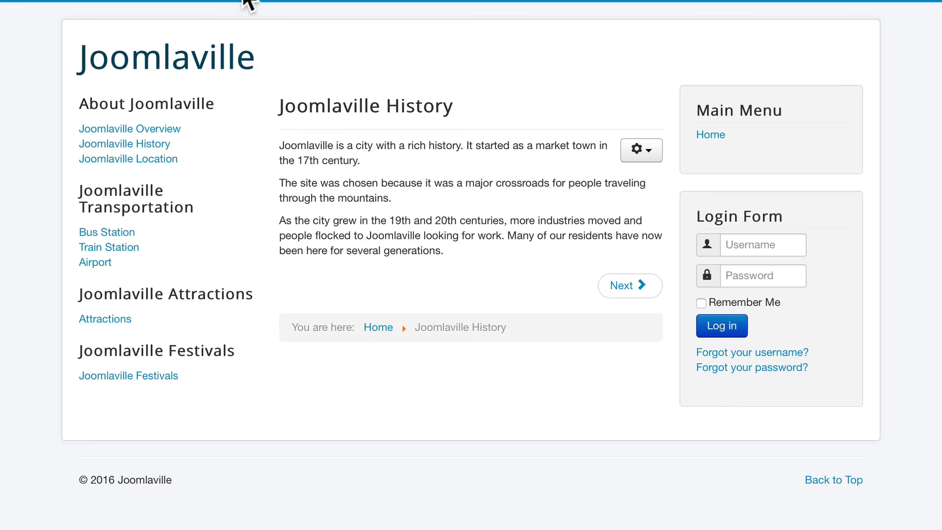
{"action": "mouse_move", "coordinate": [128, 375]}
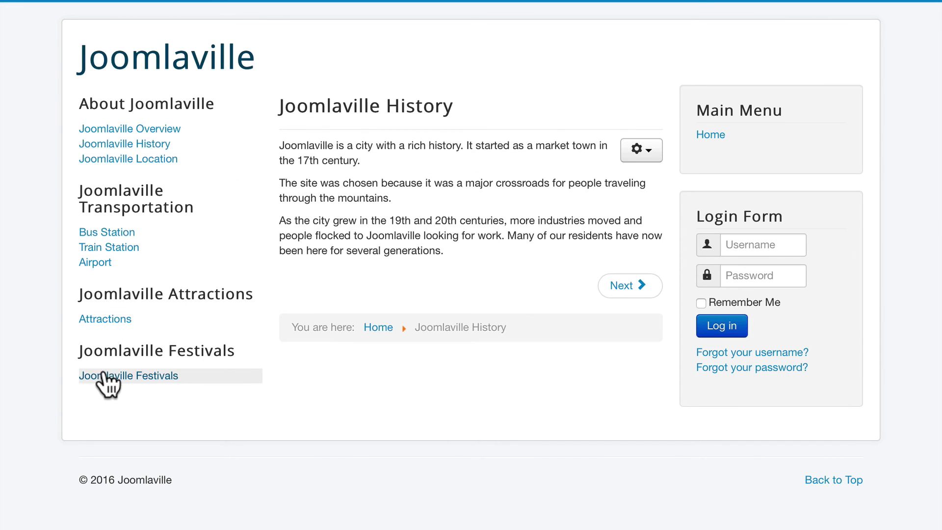
Step: View the Joomlaville Festivals list on the site frontend
{"action": "left_click", "coordinate": [127, 375]}
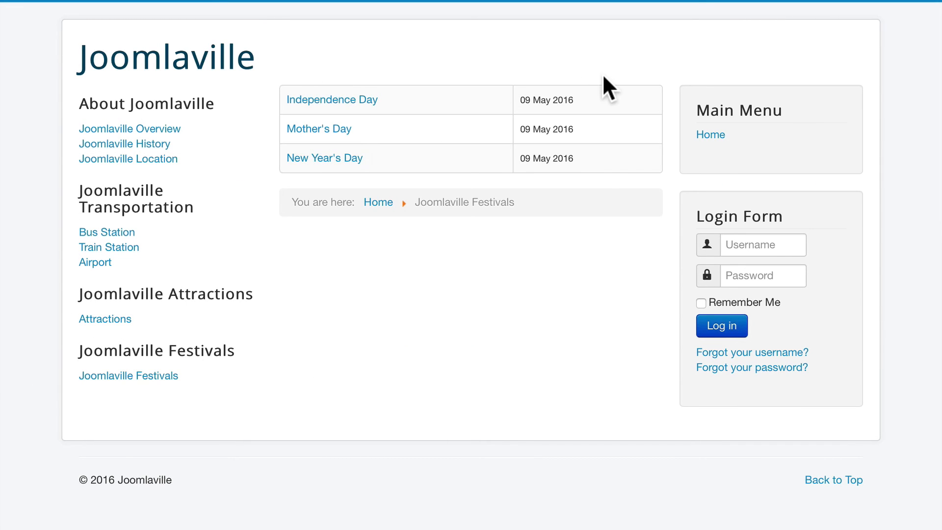
{"action": "mouse_move", "coordinate": [433, 234]}
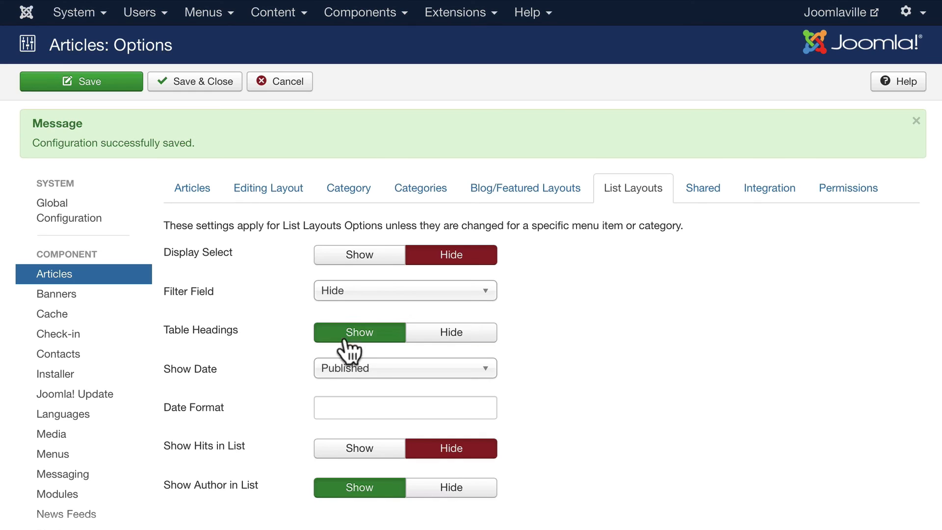
Step: Save the list settings and check the Festivals list on the site now shows column headings
{"action": "left_click", "coordinate": [359, 255]}
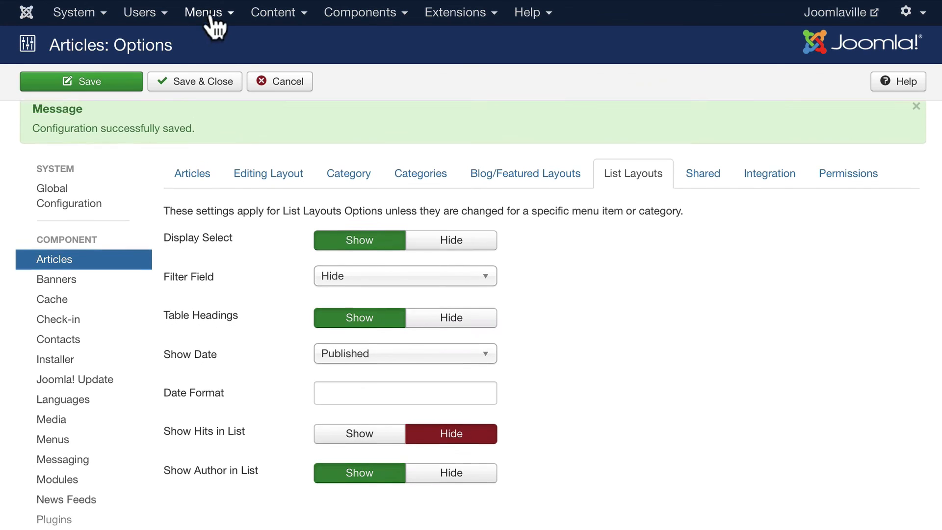
{"action": "left_click", "coordinate": [836, 12]}
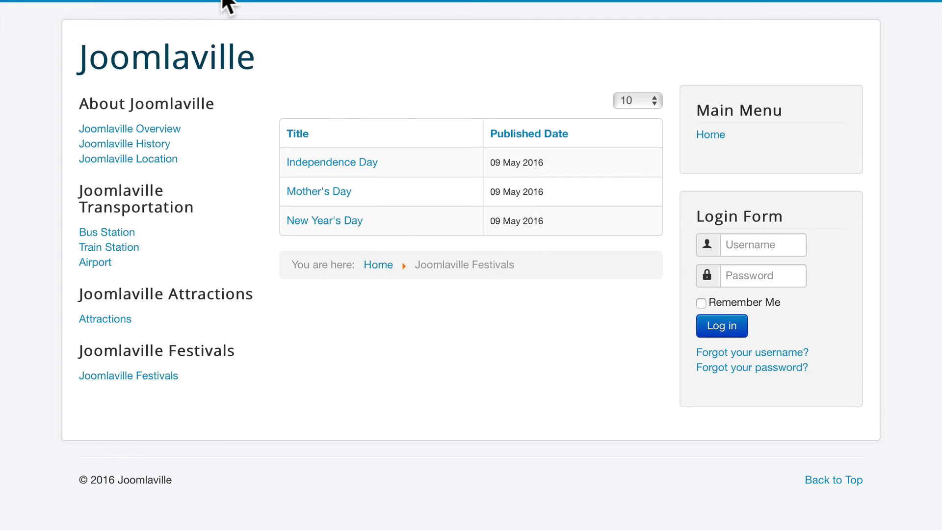
{"action": "mouse_move", "coordinate": [451, 245]}
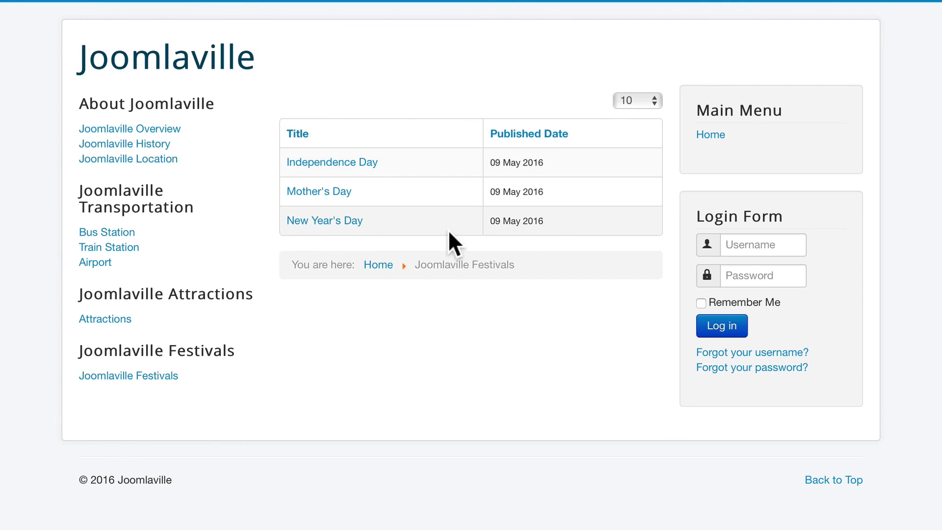
{"action": "left_click", "coordinate": [635, 100]}
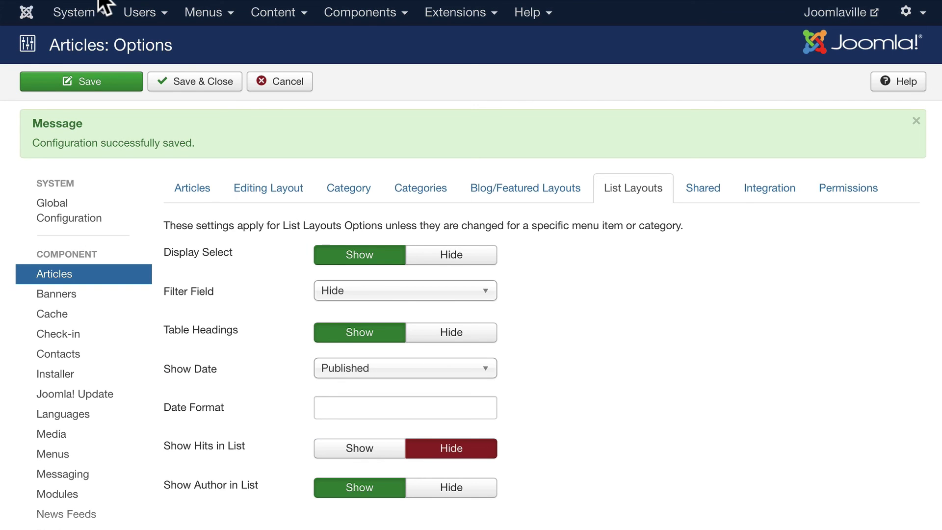
{"action": "mouse_move", "coordinate": [627, 334]}
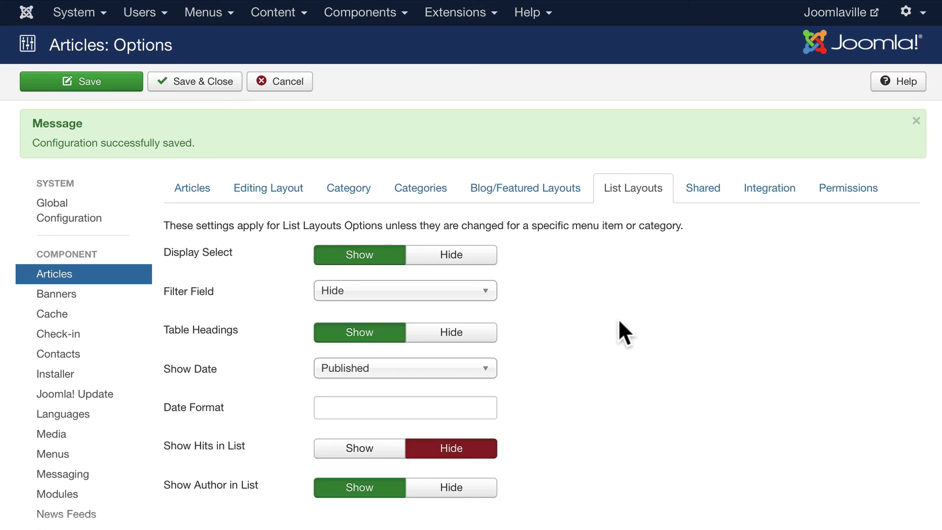
{"action": "mouse_move", "coordinate": [703, 187]}
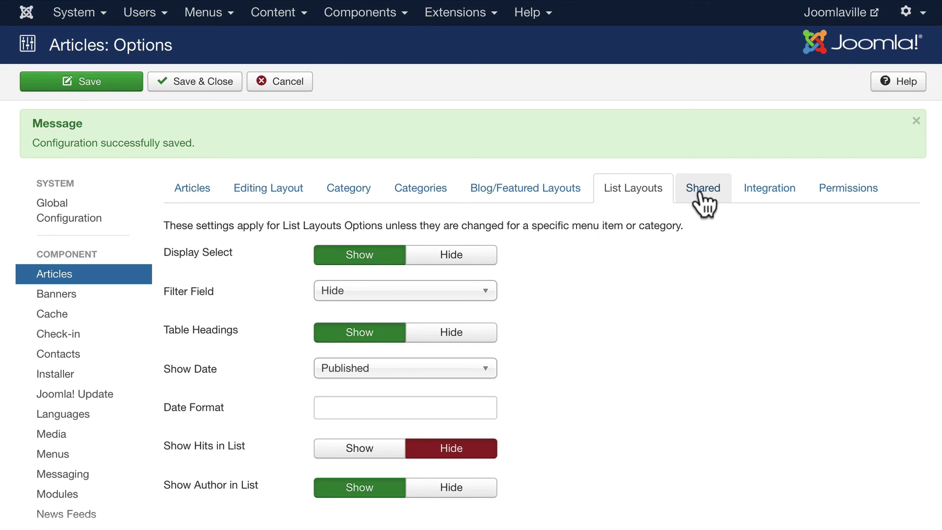
Step: Review the Shared and Integration article settings, then show the default article permissions
{"action": "left_click", "coordinate": [702, 187]}
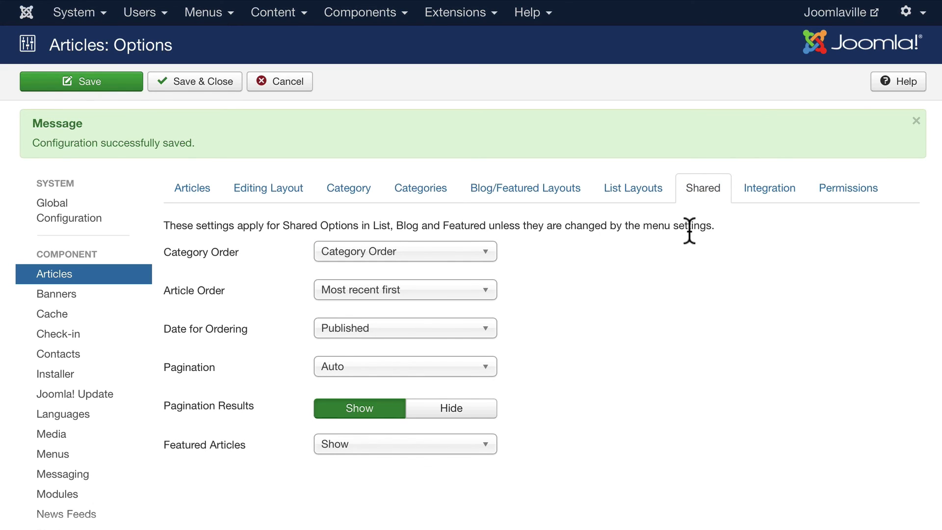
{"action": "mouse_move", "coordinate": [627, 455]}
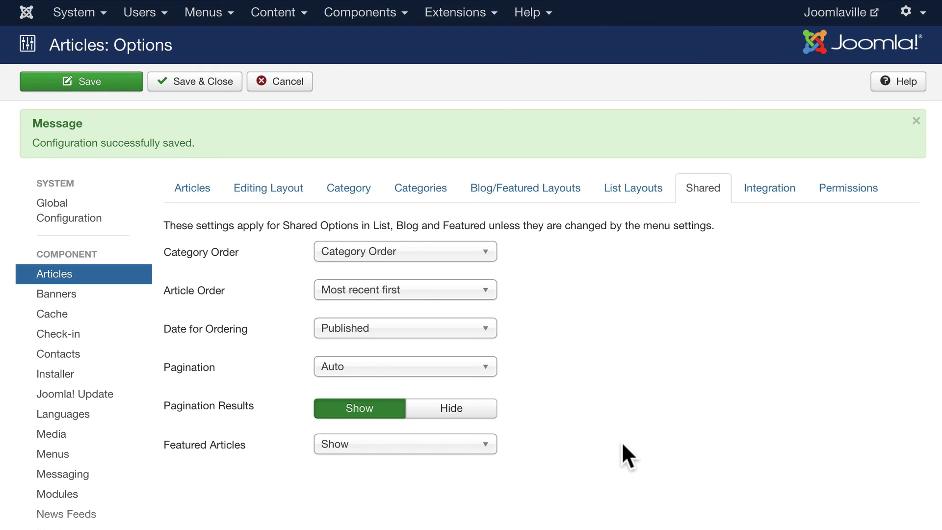
{"action": "mouse_move", "coordinate": [769, 188]}
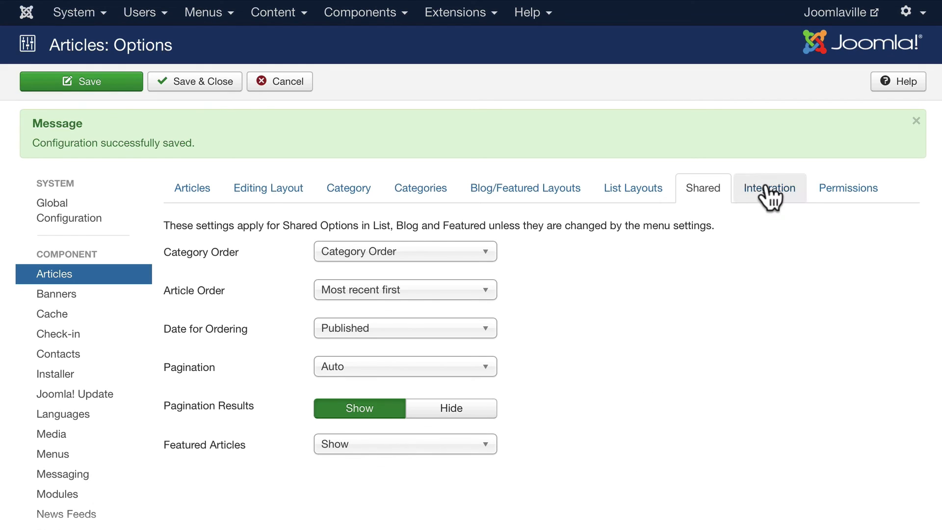
{"action": "left_click", "coordinate": [768, 187]}
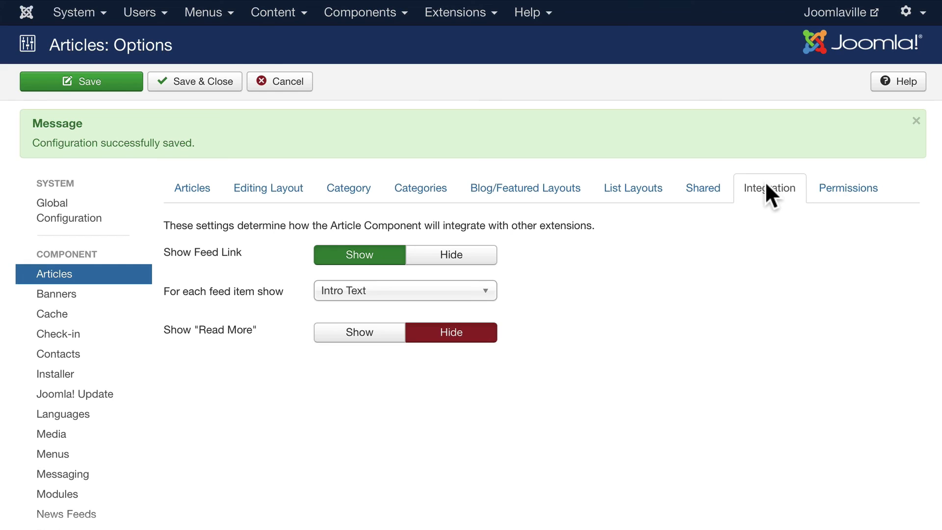
{"action": "left_click", "coordinate": [847, 188]}
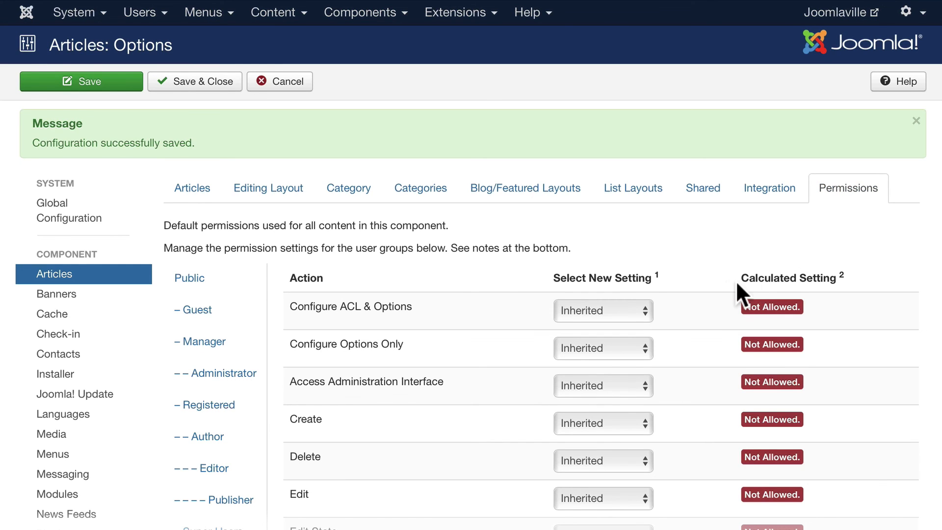
{"action": "mouse_move", "coordinate": [503, 371]}
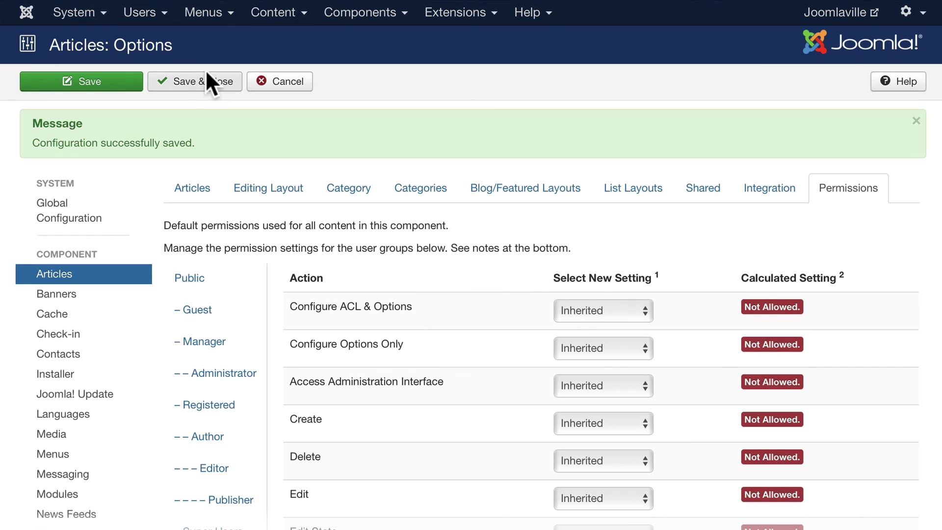
Step: Save and close Articles: Options, then browse the site to the Joomlaville Overview article
{"action": "left_click", "coordinate": [194, 82]}
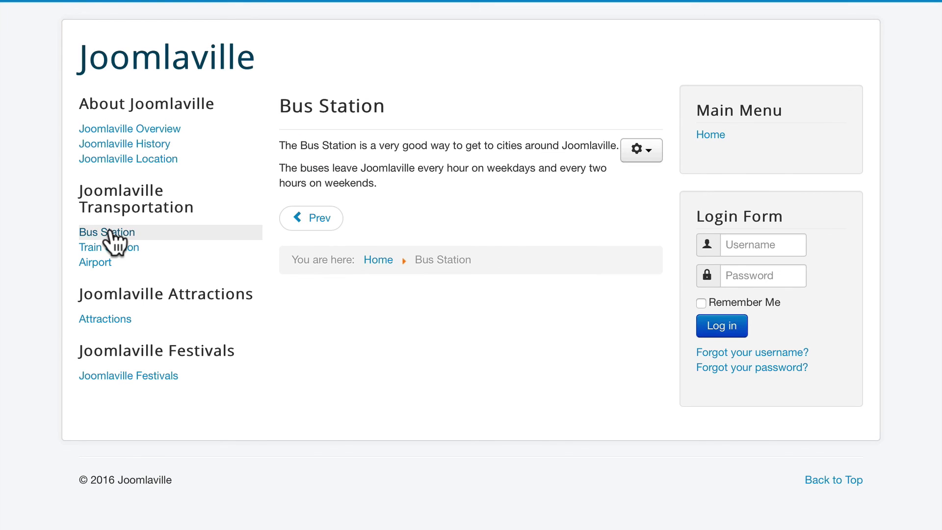
{"action": "left_click", "coordinate": [127, 159]}
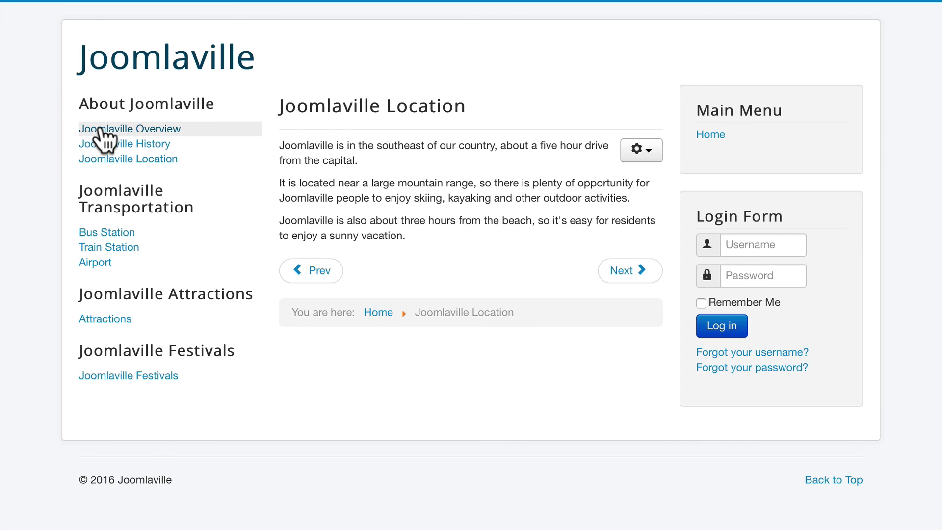
{"action": "left_click", "coordinate": [129, 128]}
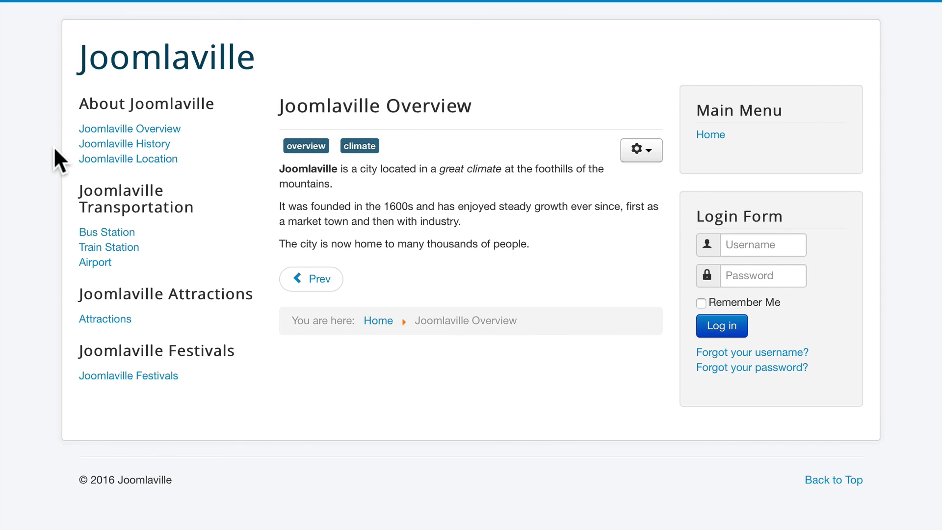